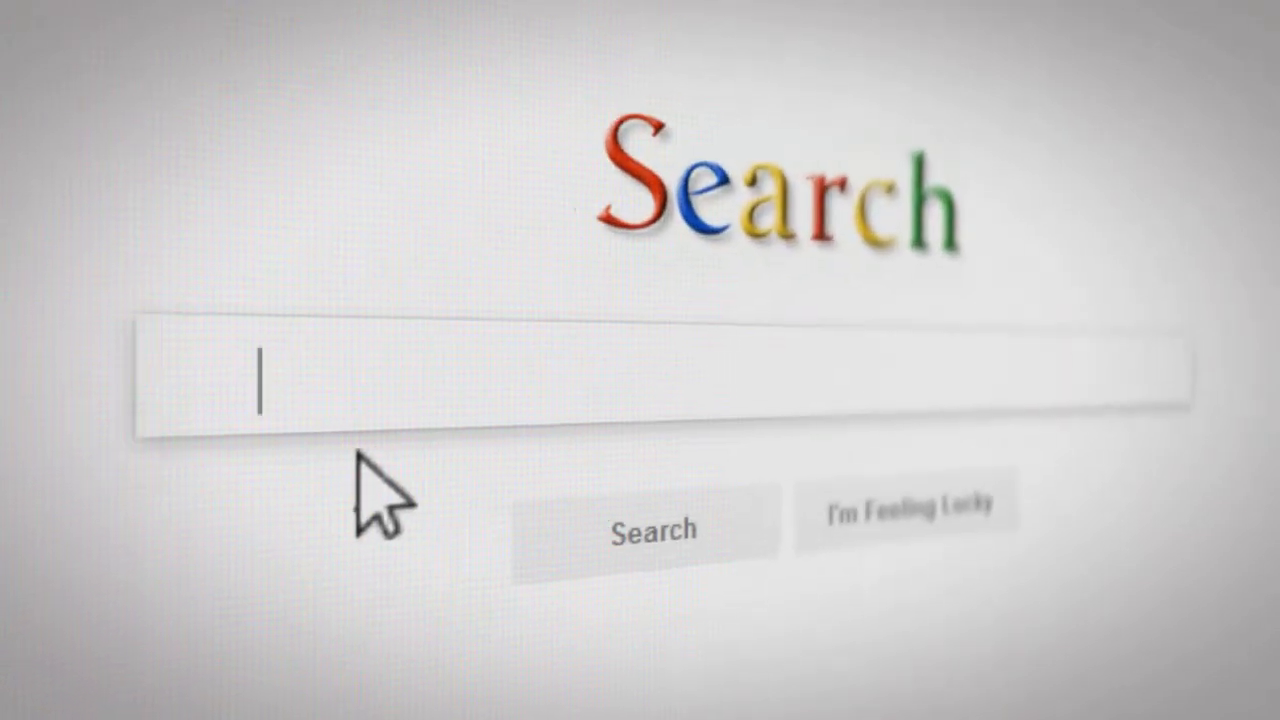
# - Enter the search query 'Where to find Hampto' in the Google search box
pyautogui.write('Where to find Hampto')
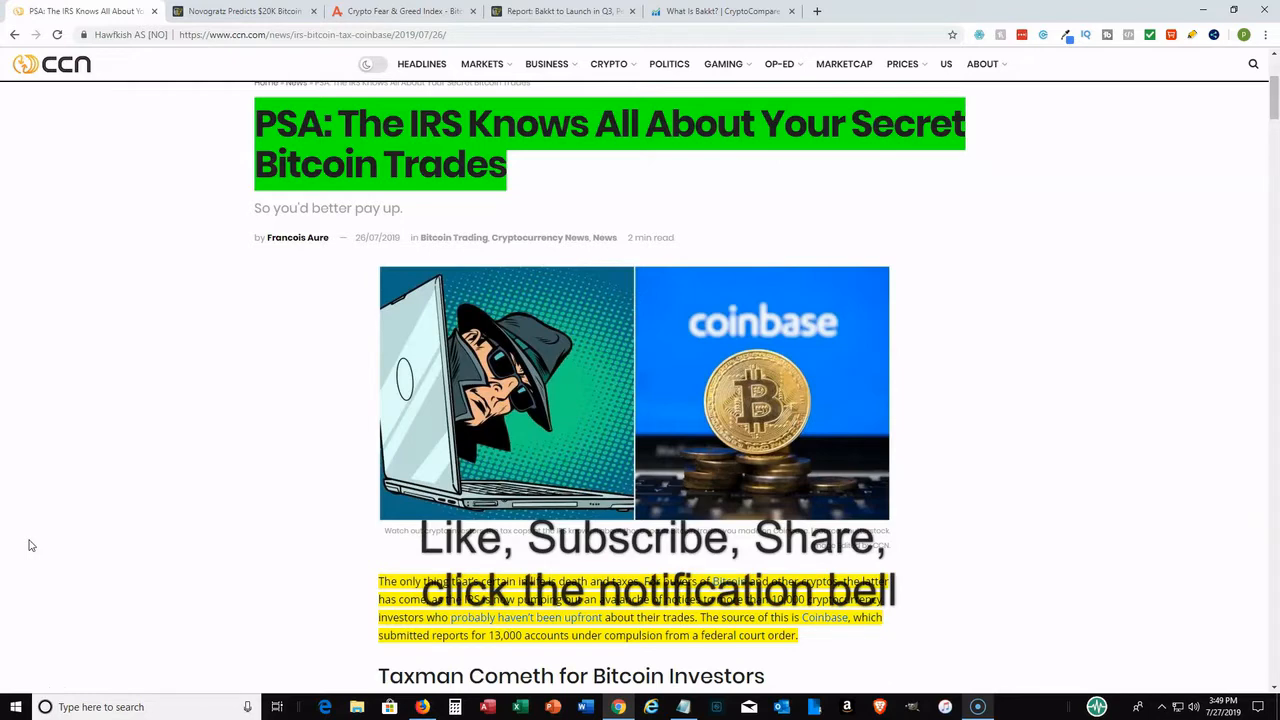
pyautogui.moveTo(1040, 372)
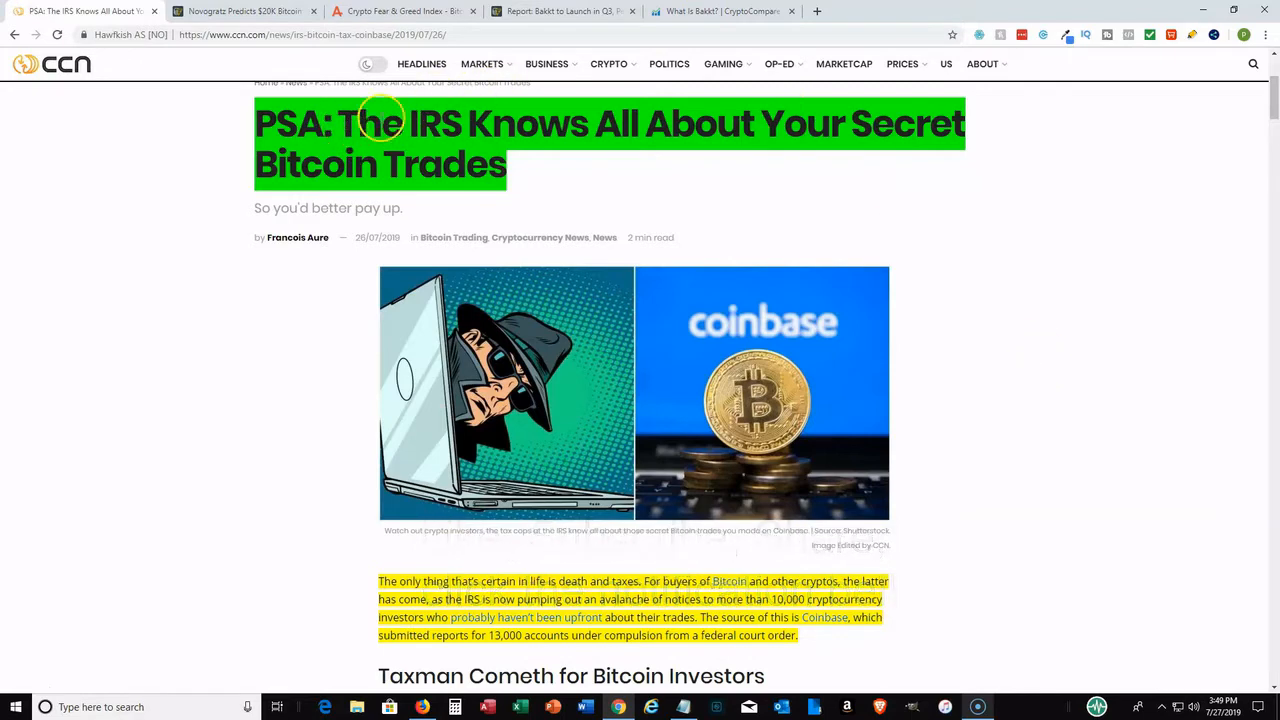
# - Scroll the IRS article from the headline down to 'Taxman Cometh for Bitcoin Investors'
pyautogui.scroll(-3)
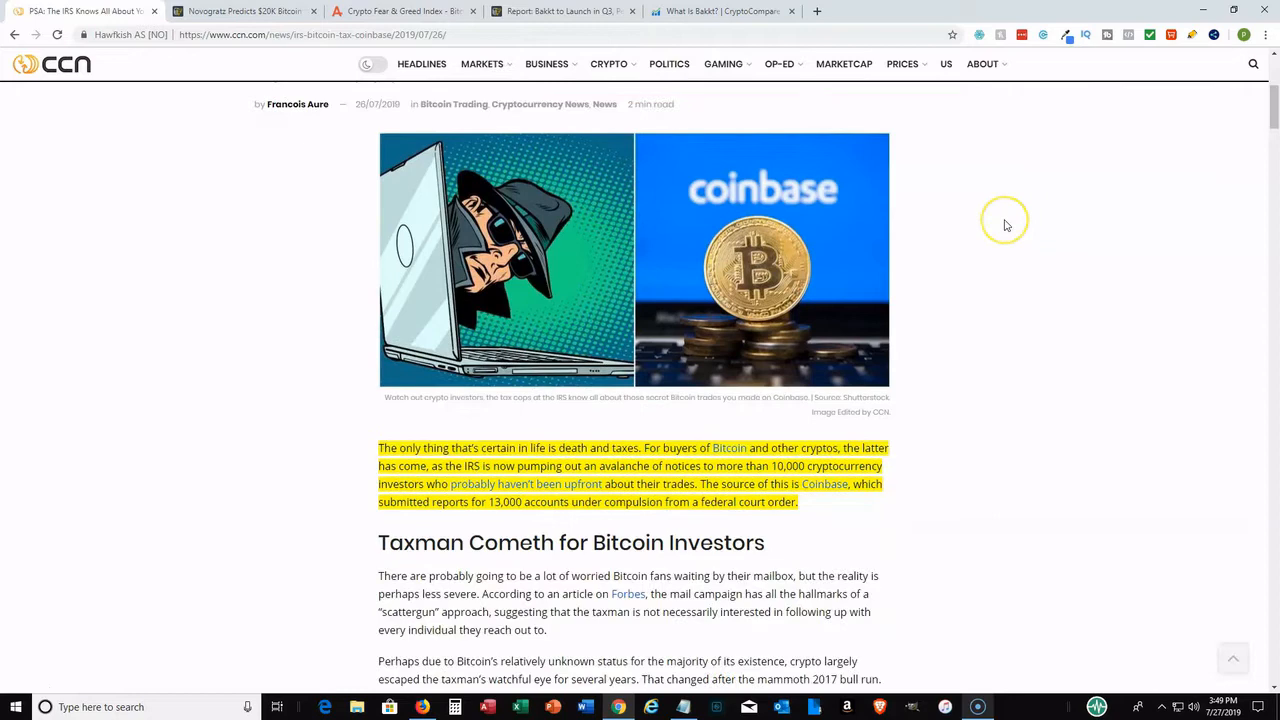
pyautogui.scroll(-3)
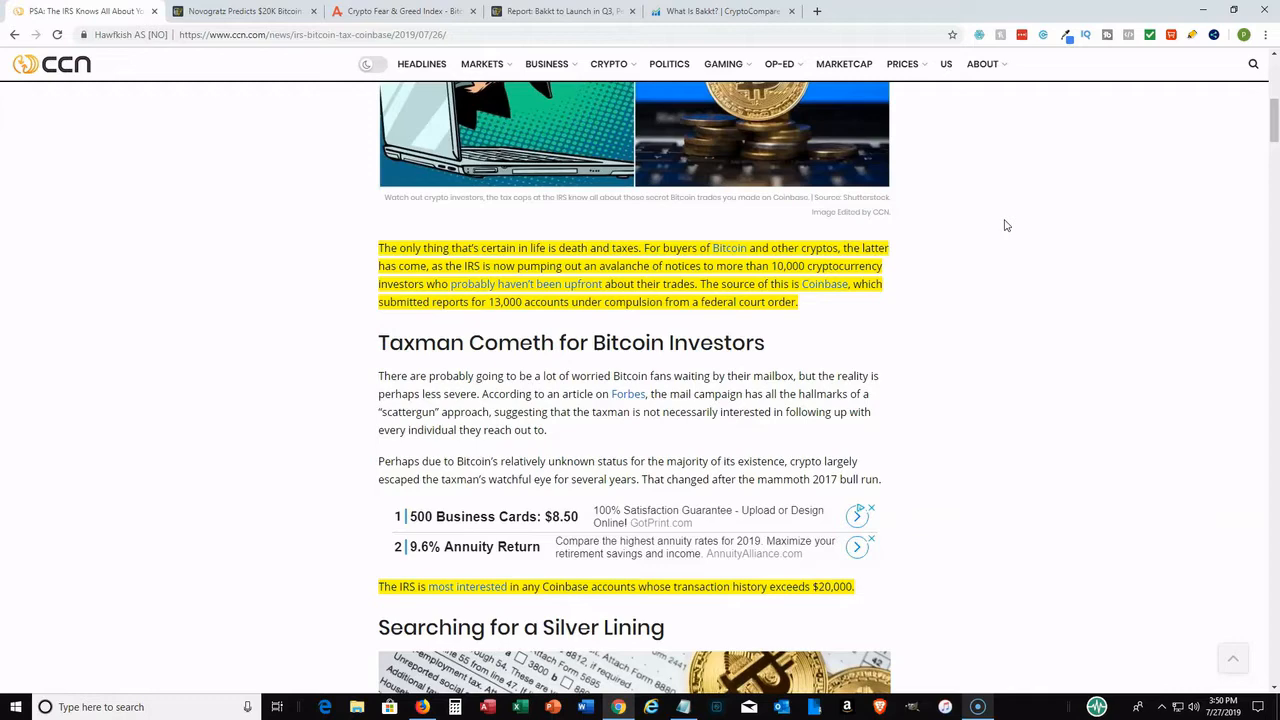
pyautogui.moveTo(1010, 240)
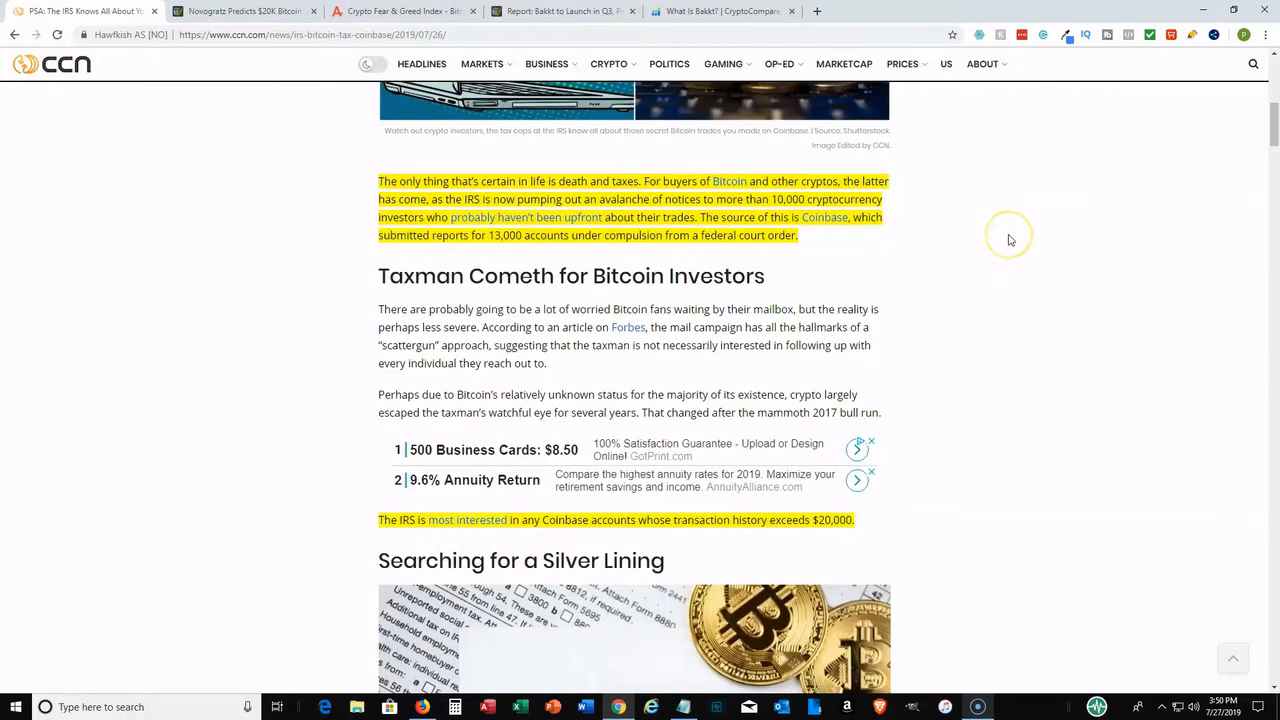
# - Scroll on past 'Searching for a Silver Lining' to the reader reaction poll at the end
pyautogui.scroll(-3)
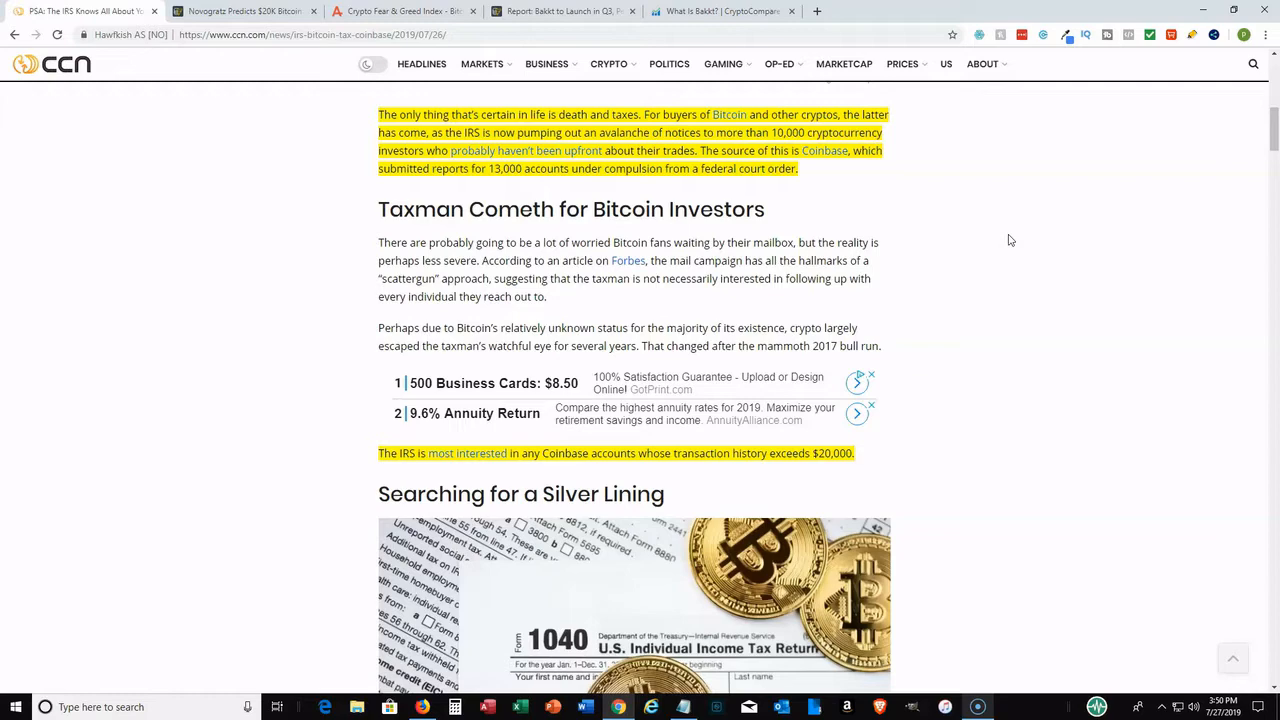
pyautogui.scroll(-3)
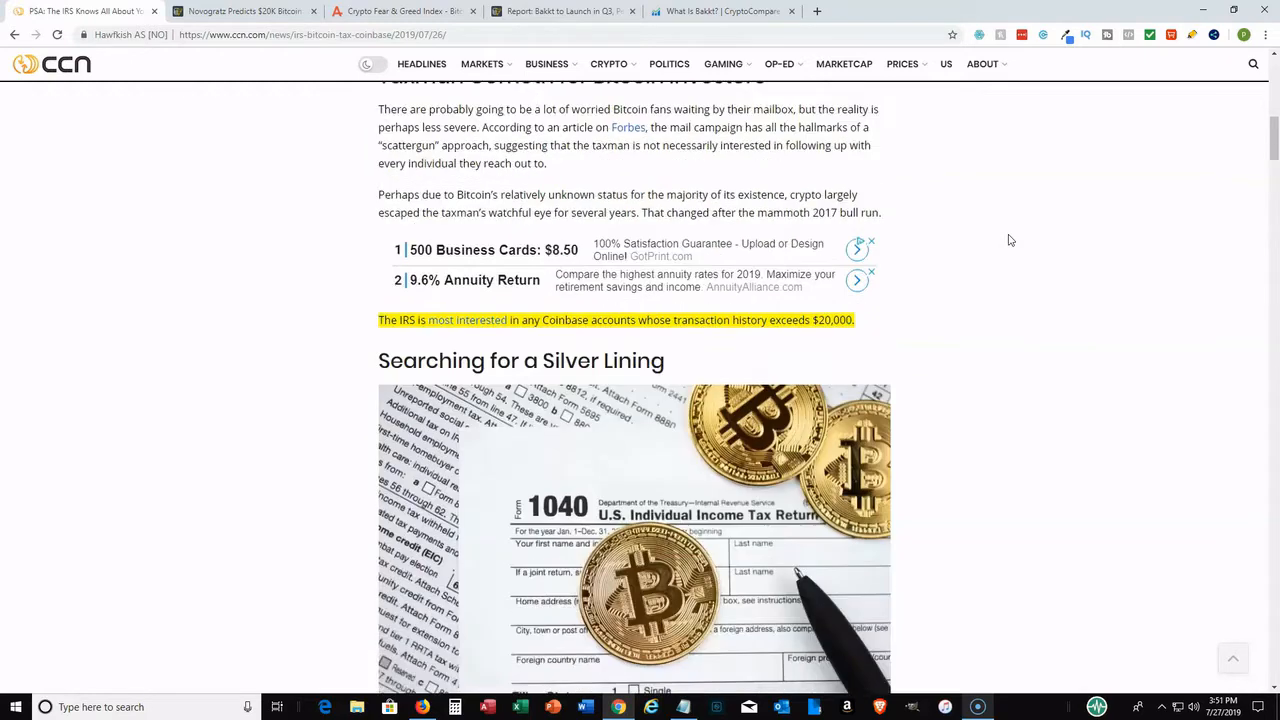
pyautogui.scroll(-3)
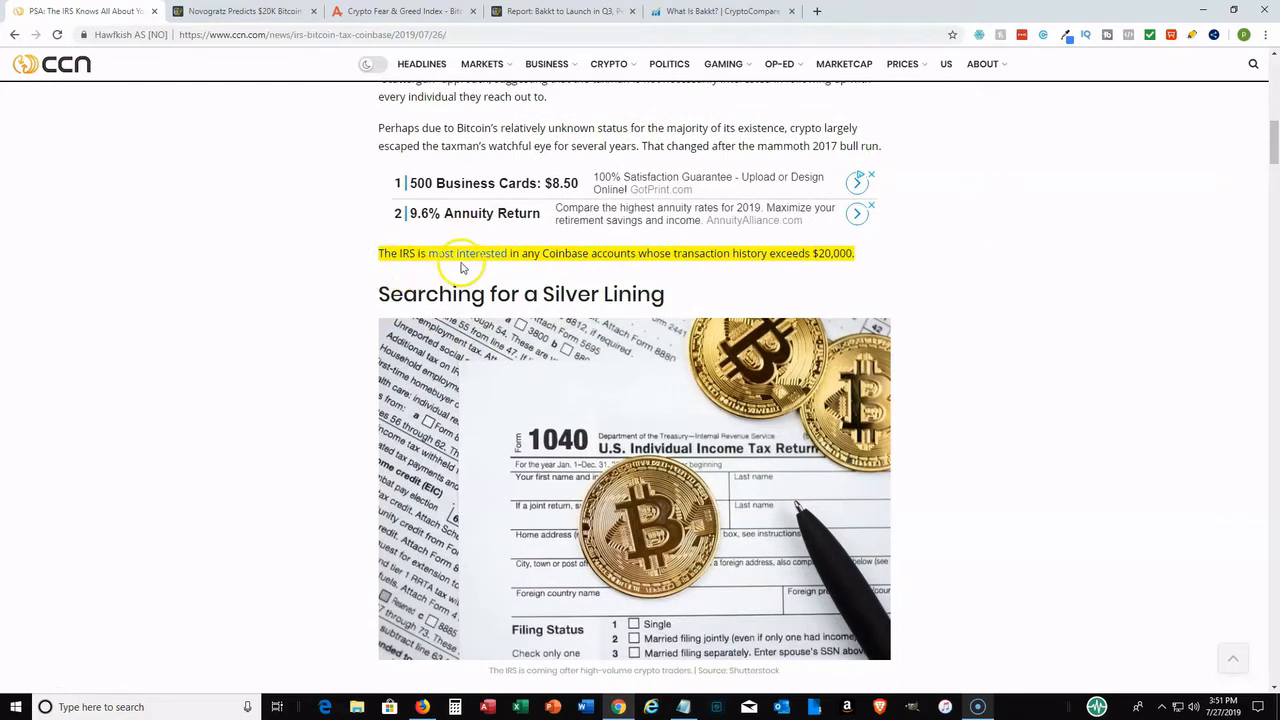
pyautogui.moveTo(588, 260)
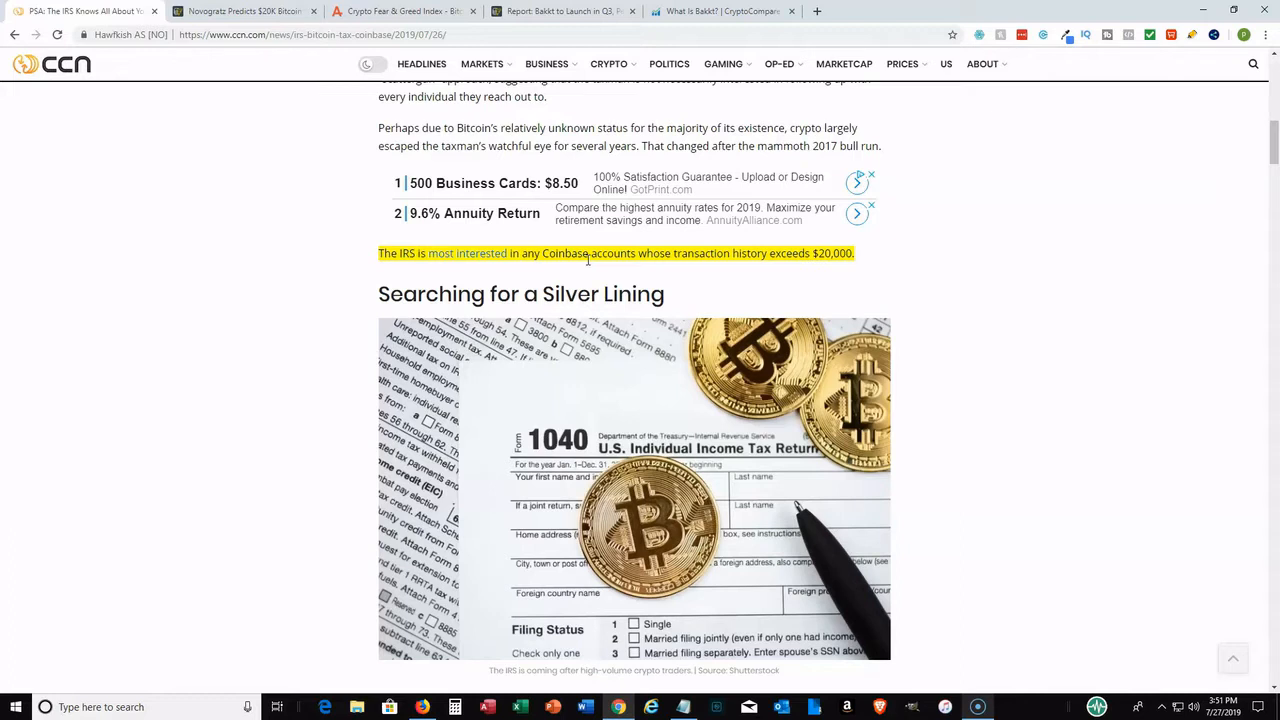
pyautogui.moveTo(1004, 324)
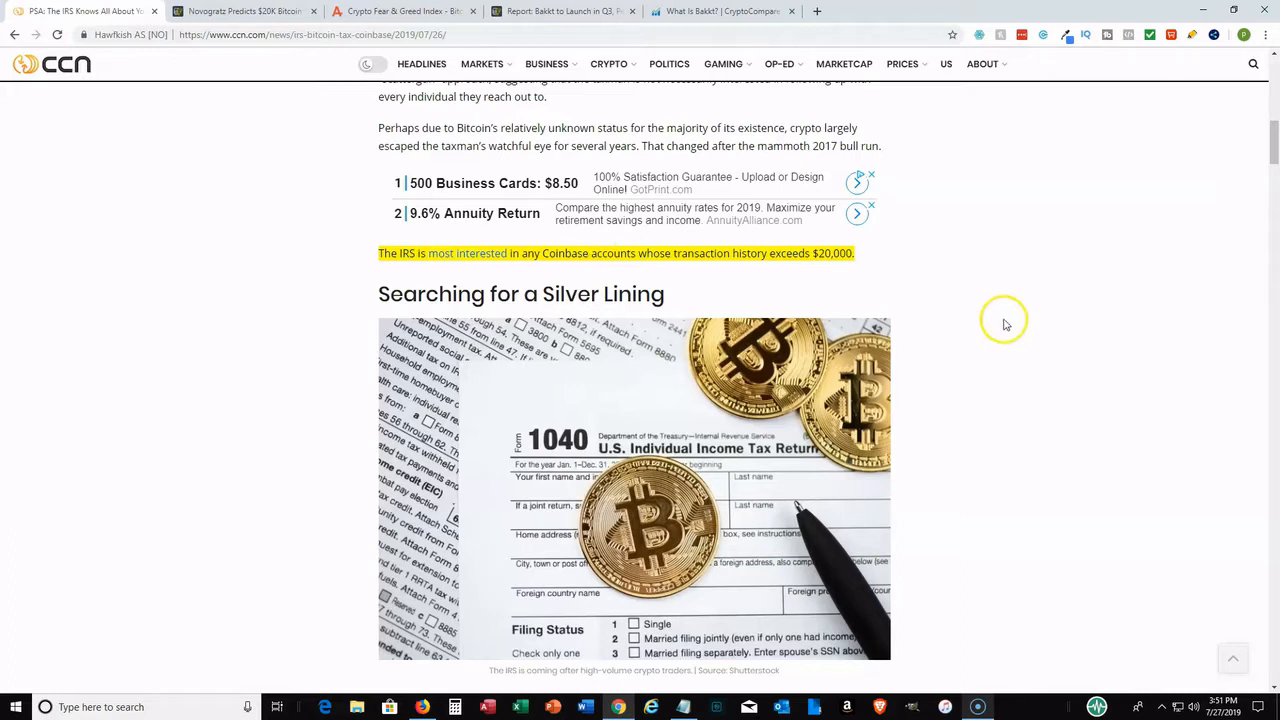
pyautogui.moveTo(1006, 324)
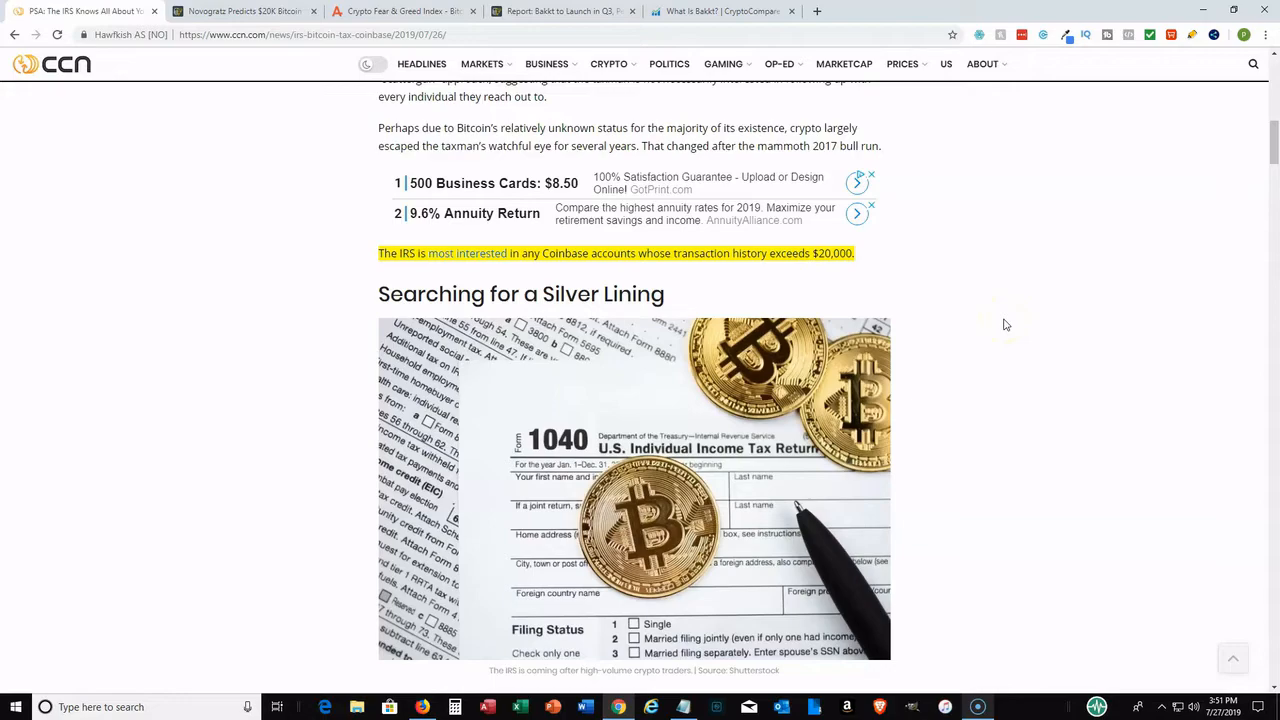
pyautogui.scroll(-3)
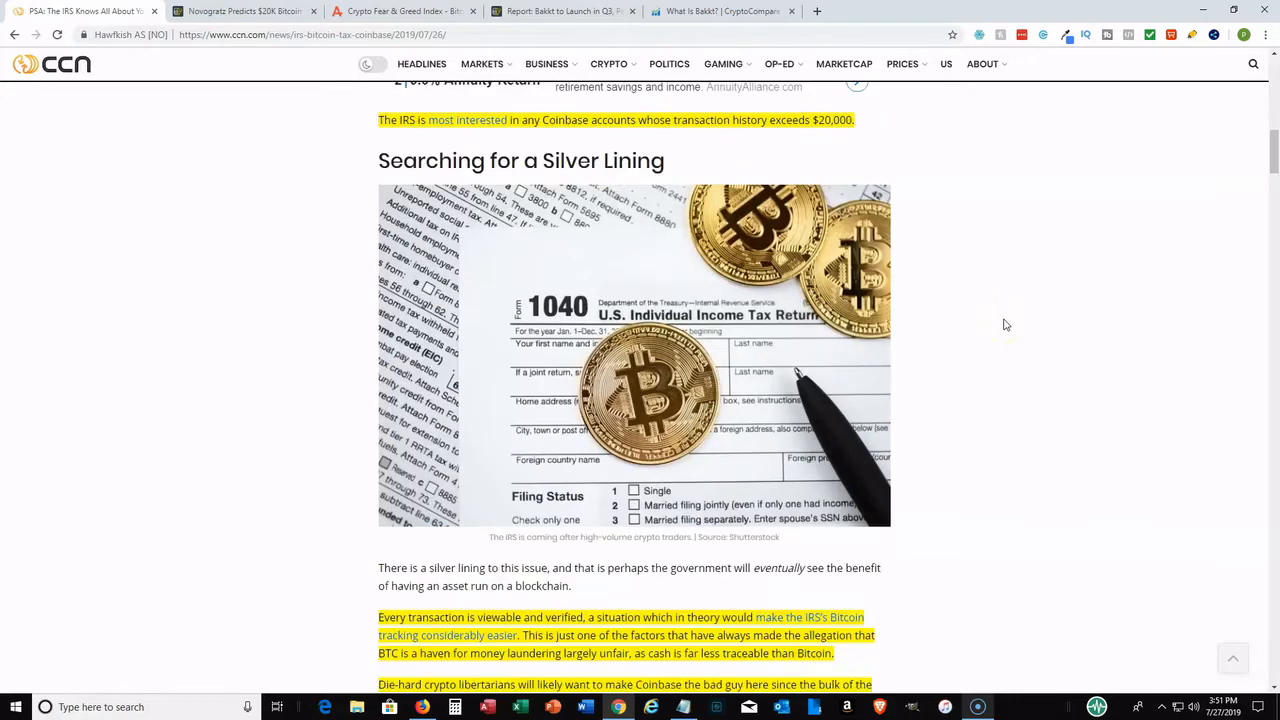
pyautogui.scroll(-3)
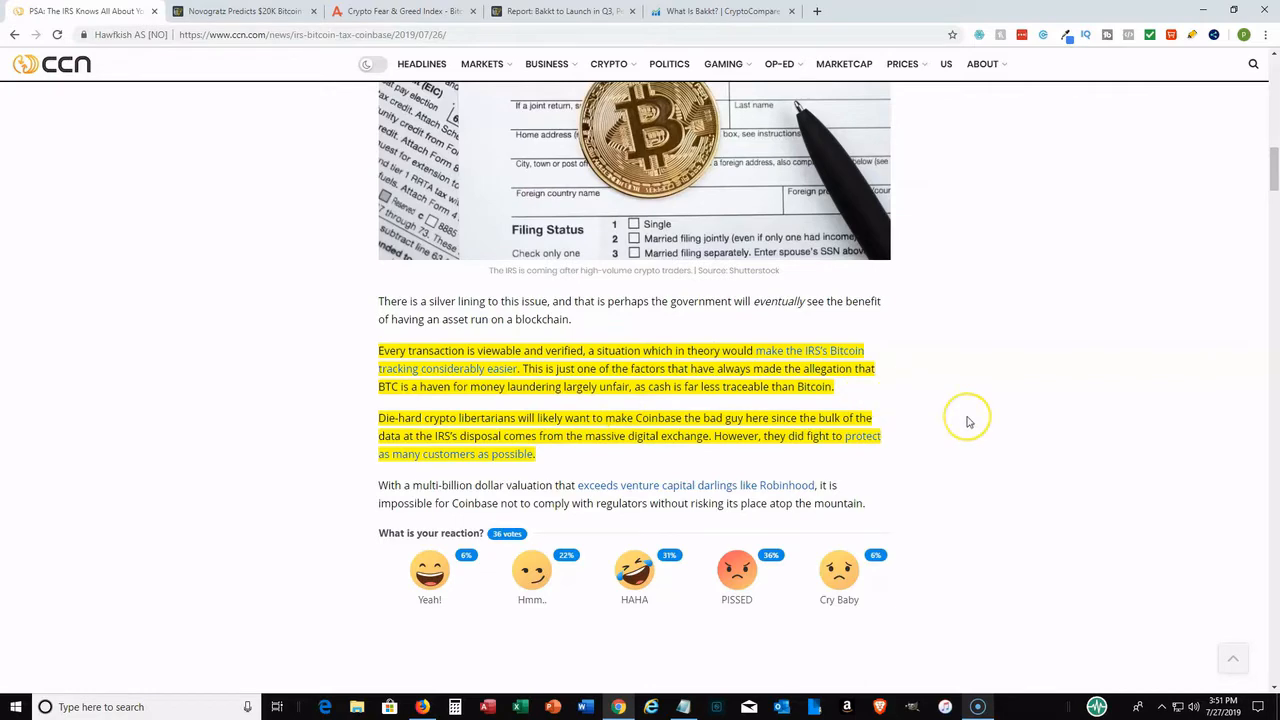
pyautogui.moveTo(968, 420)
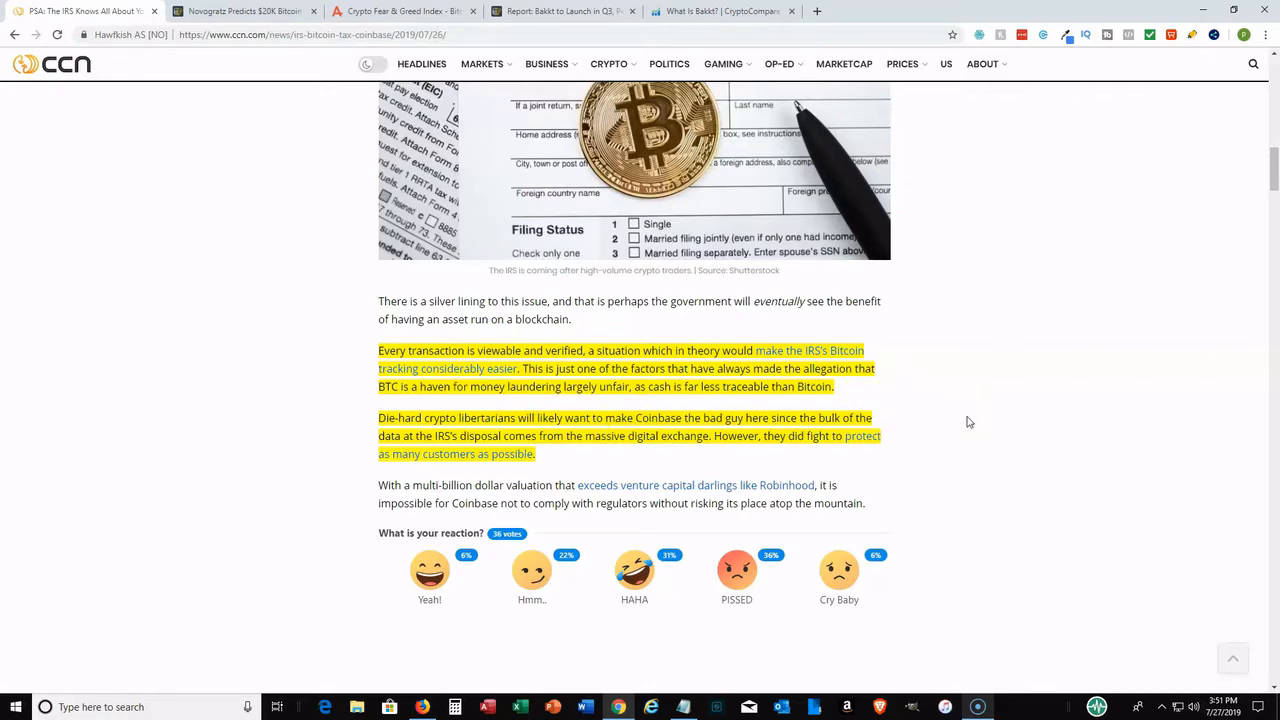
# - Switch to the Novogratz $20K Bitcoin article and read through 'It is all about user bases'
pyautogui.scroll(3)
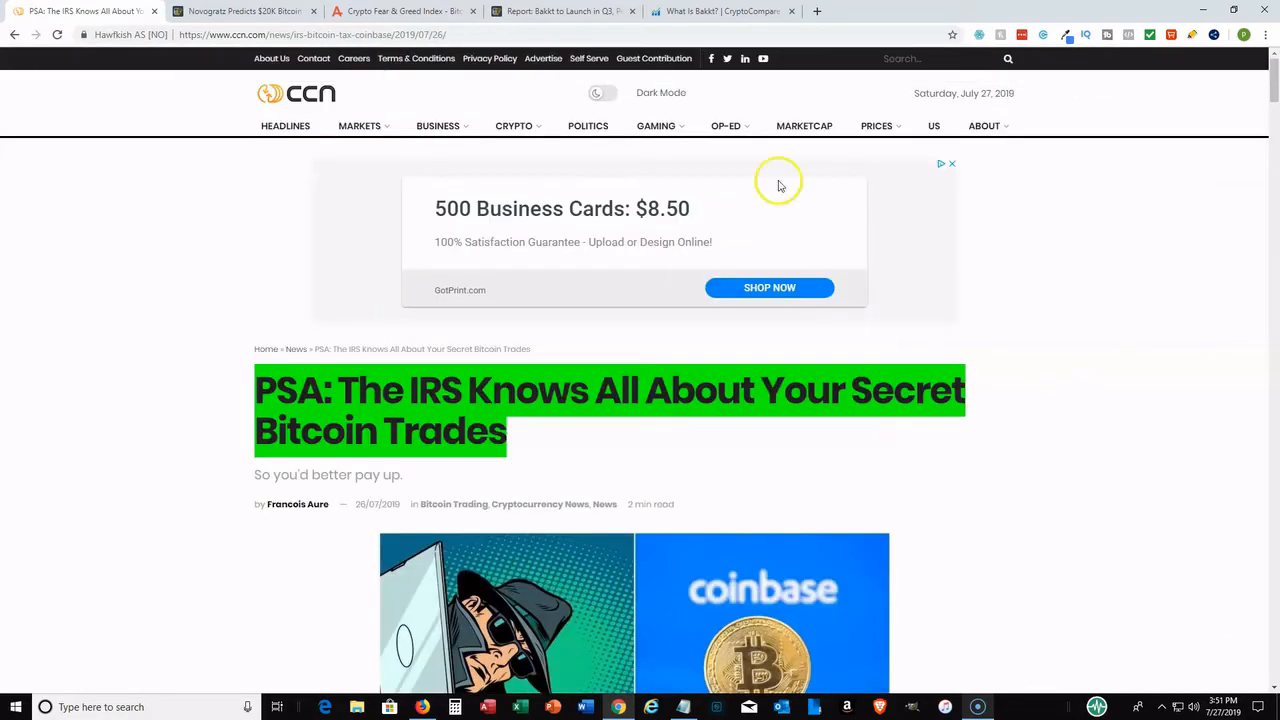
pyautogui.moveTo(230, 22)
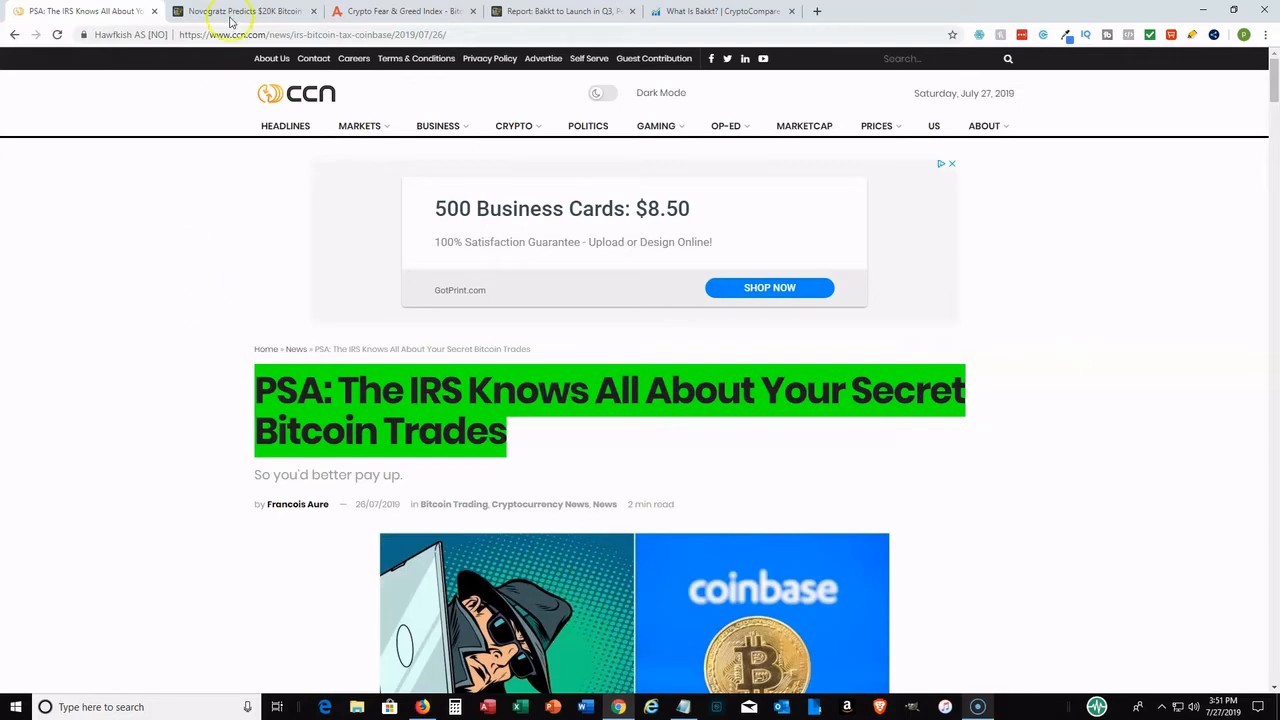
pyautogui.click(244, 12)
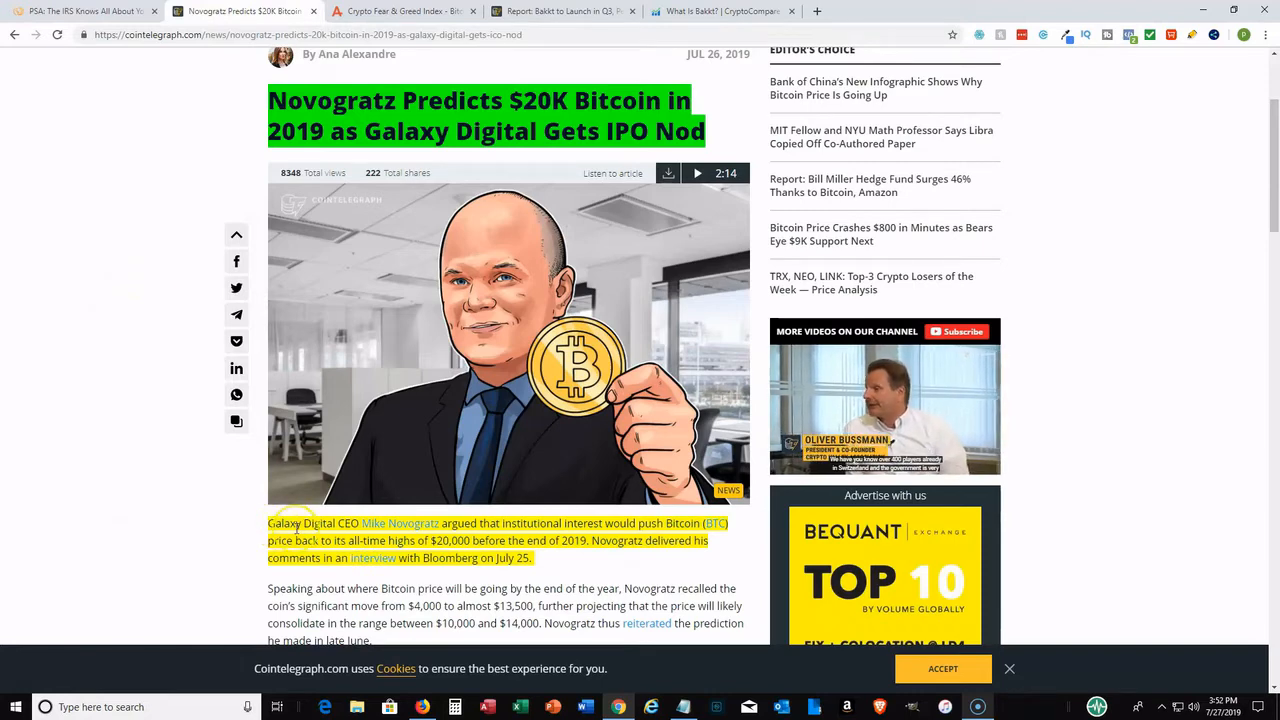
pyautogui.moveTo(180, 420)
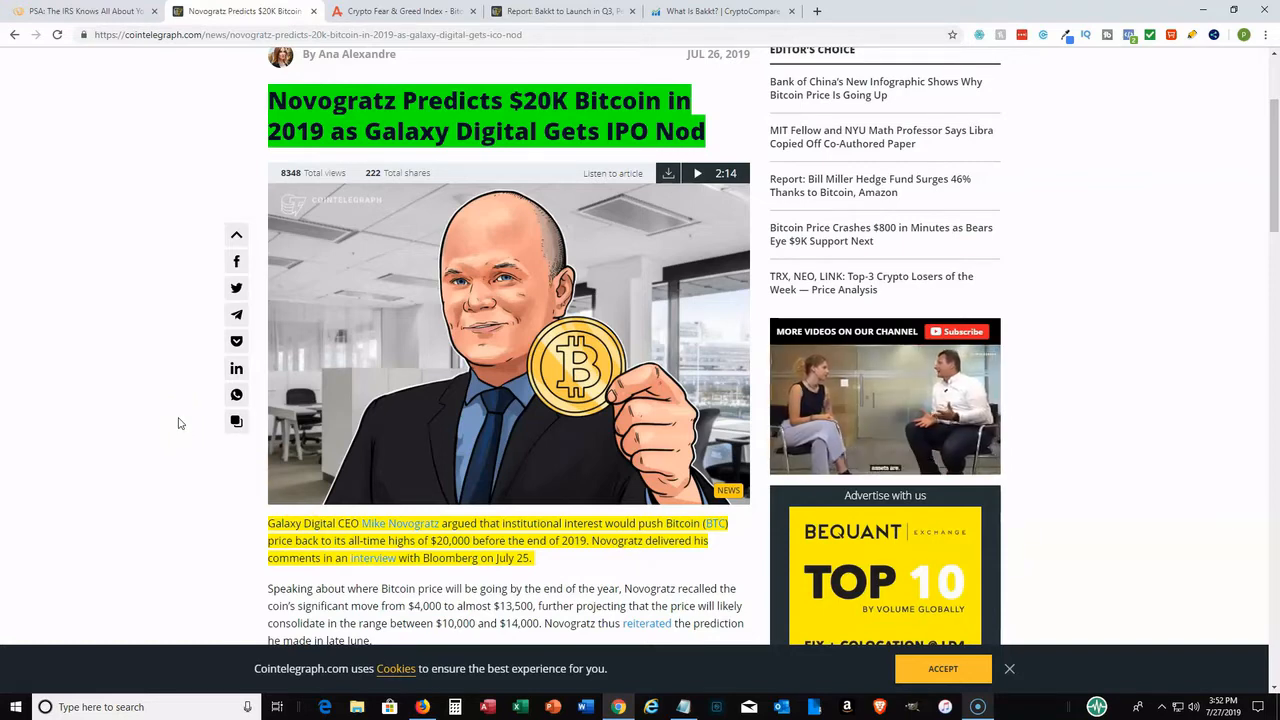
pyautogui.scroll(-3)
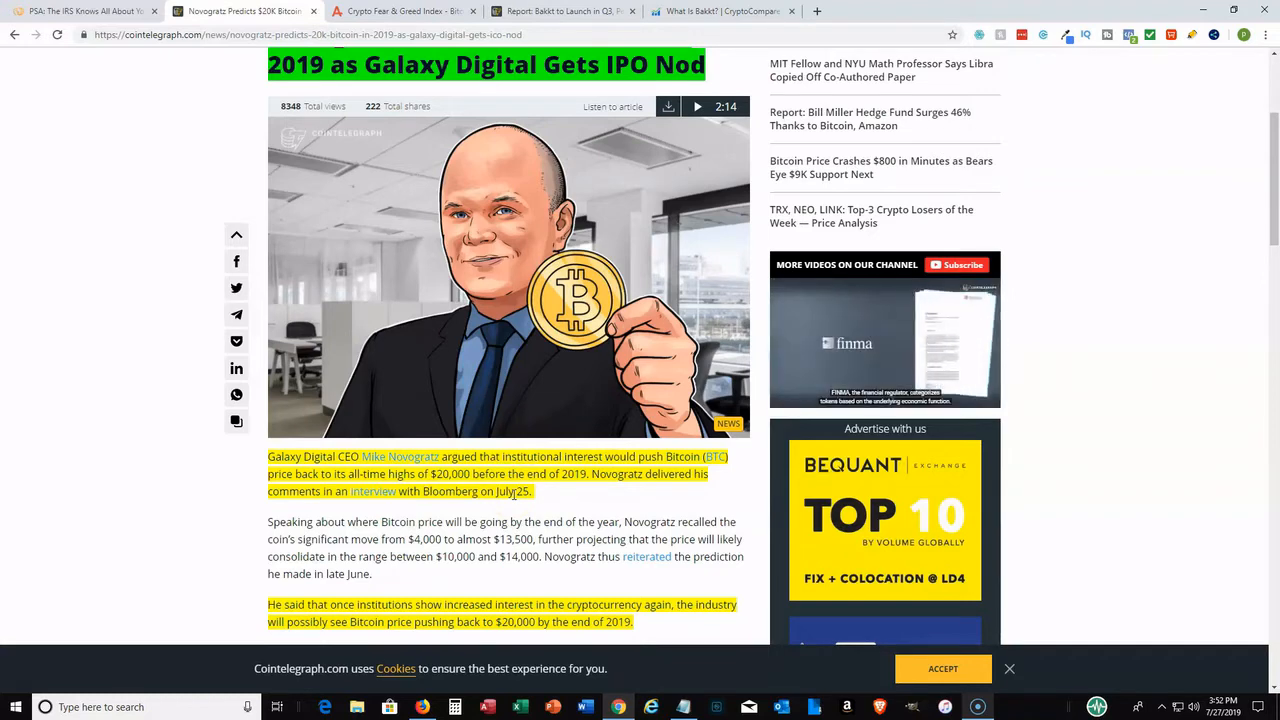
pyautogui.scroll(-3)
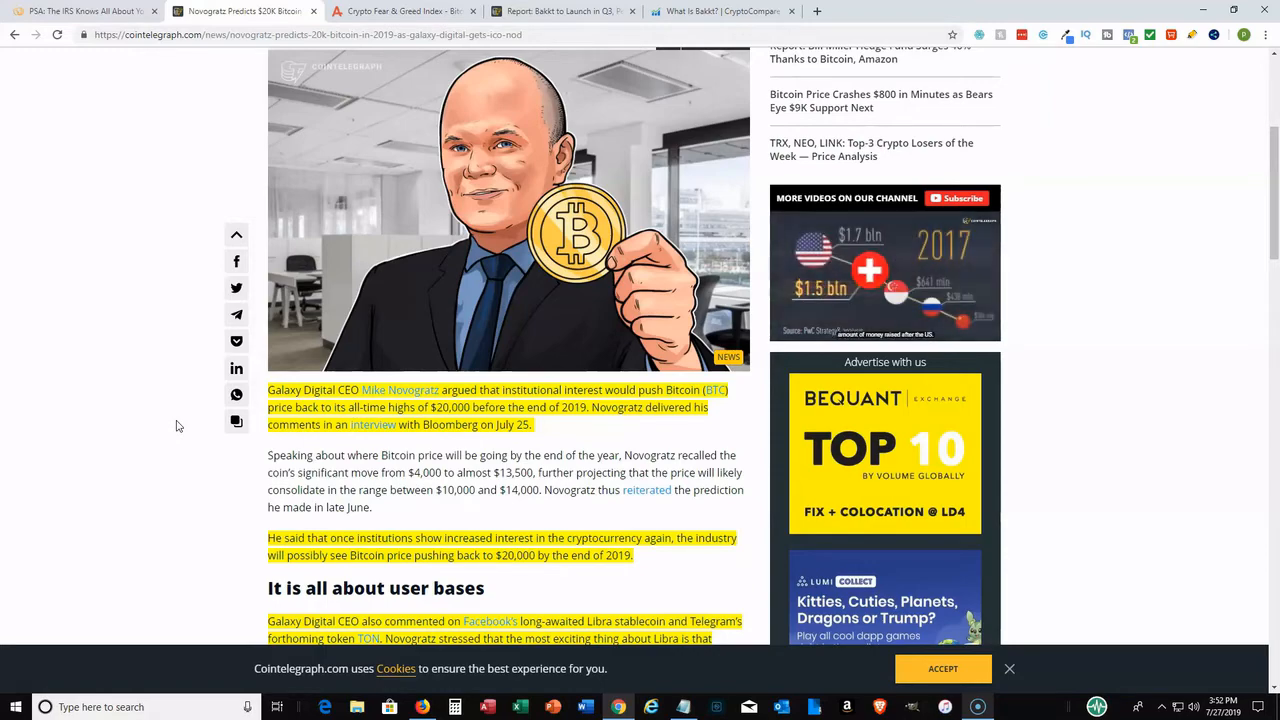
pyautogui.scroll(-3)
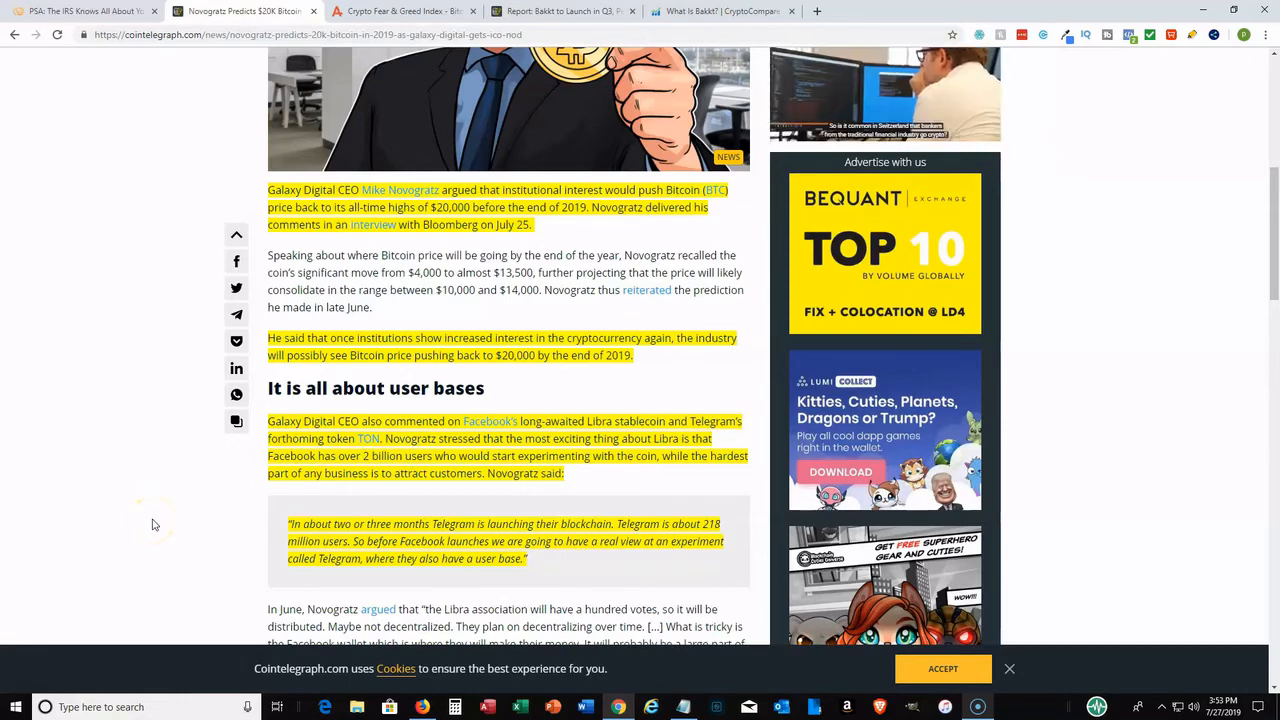
pyautogui.scroll(3)
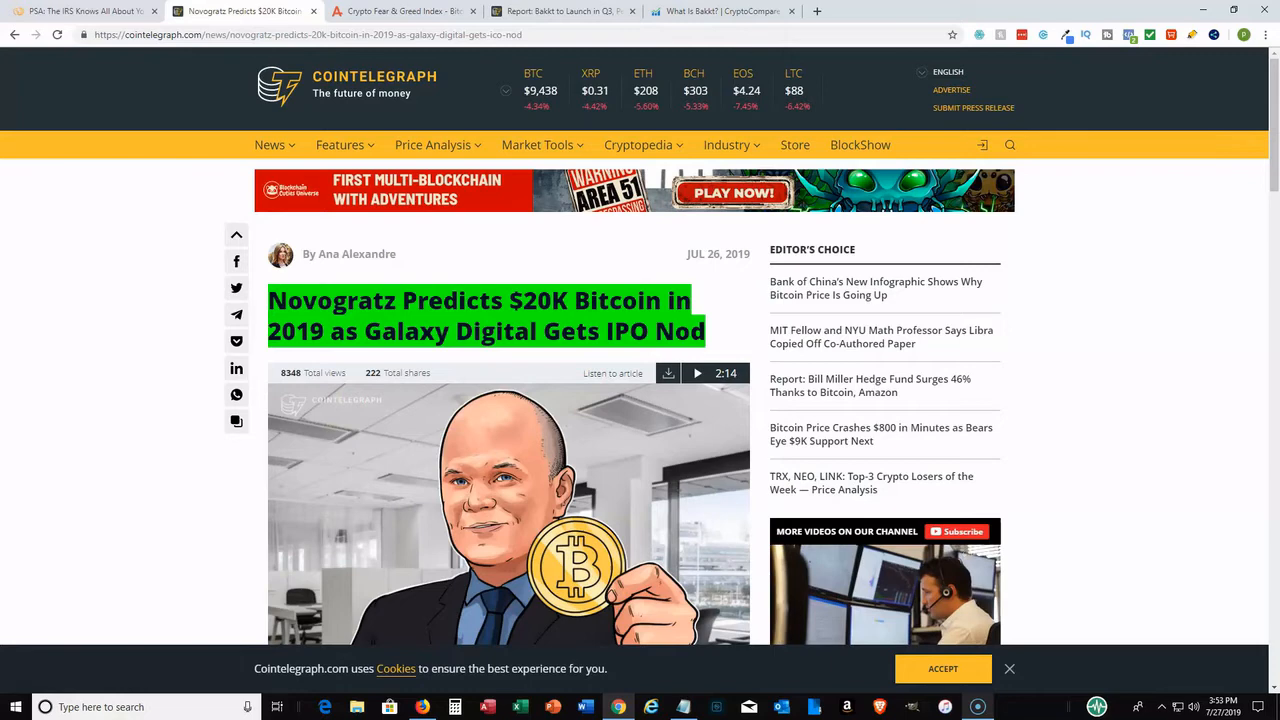
# - Switch to the Fear & Greed Index tab, reading Neutral 47, and view its history chart
pyautogui.click(400, 12)
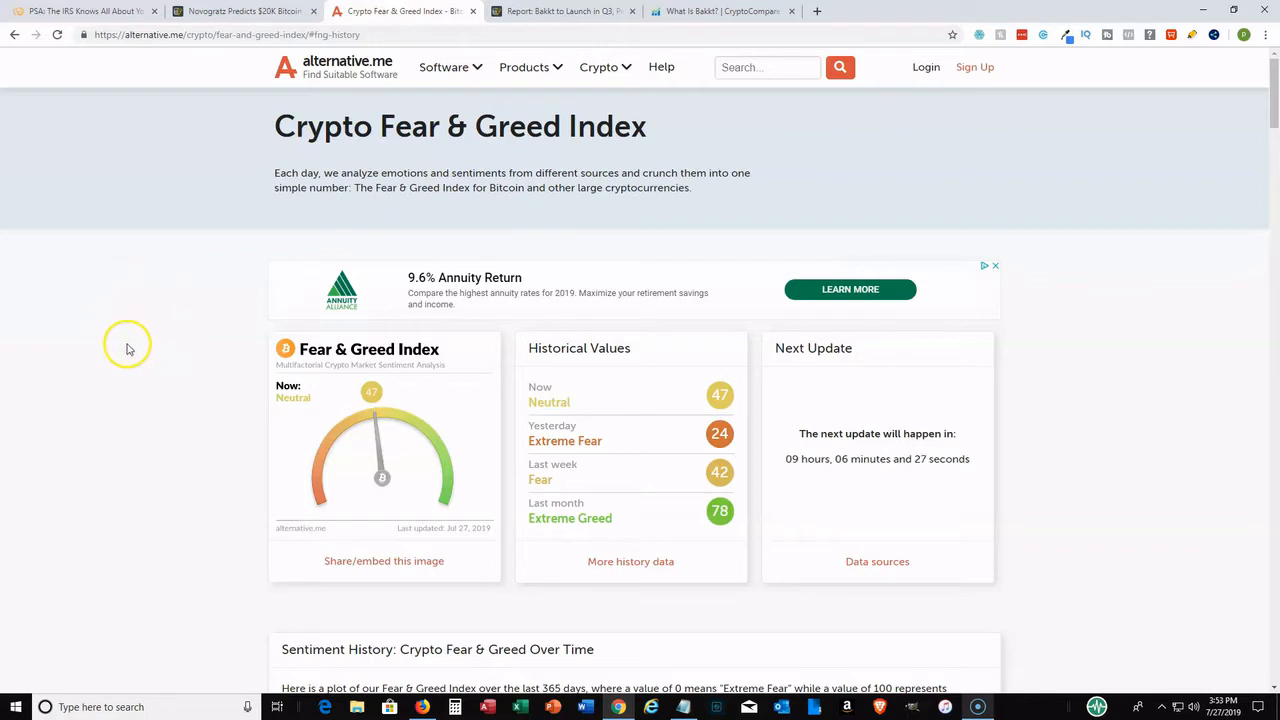
pyautogui.moveTo(564, 398)
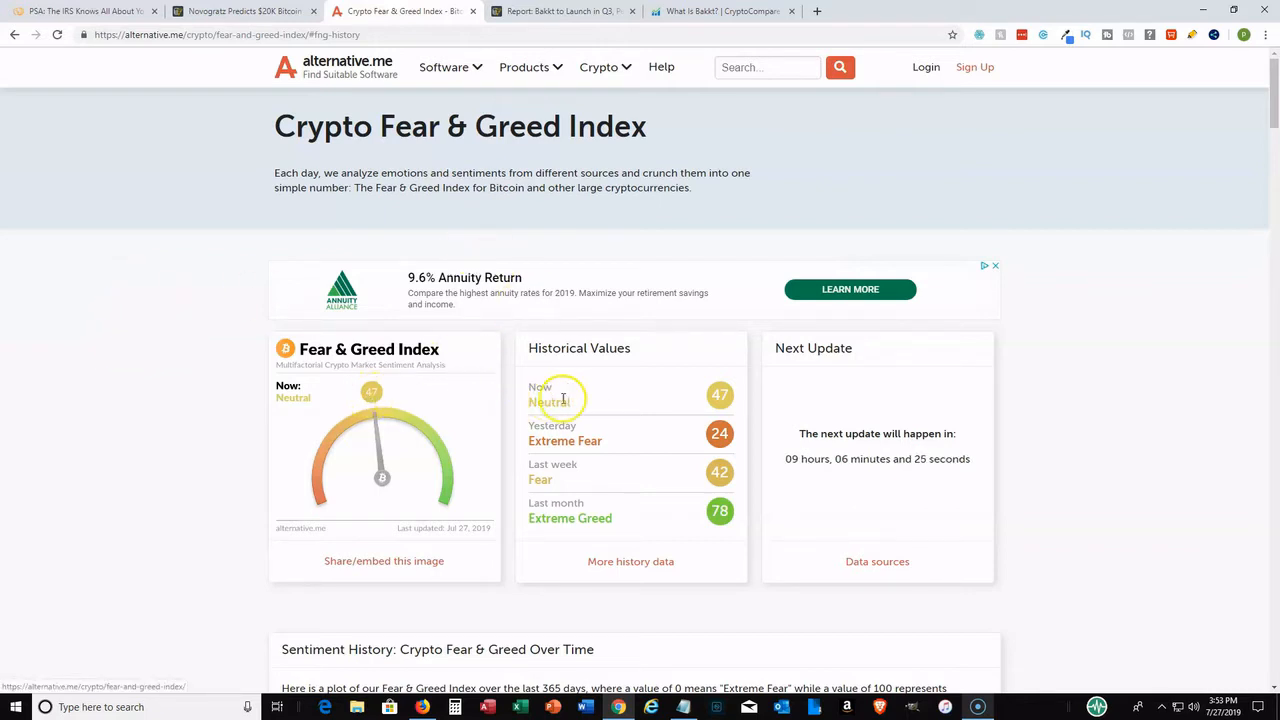
pyautogui.moveTo(436, 500)
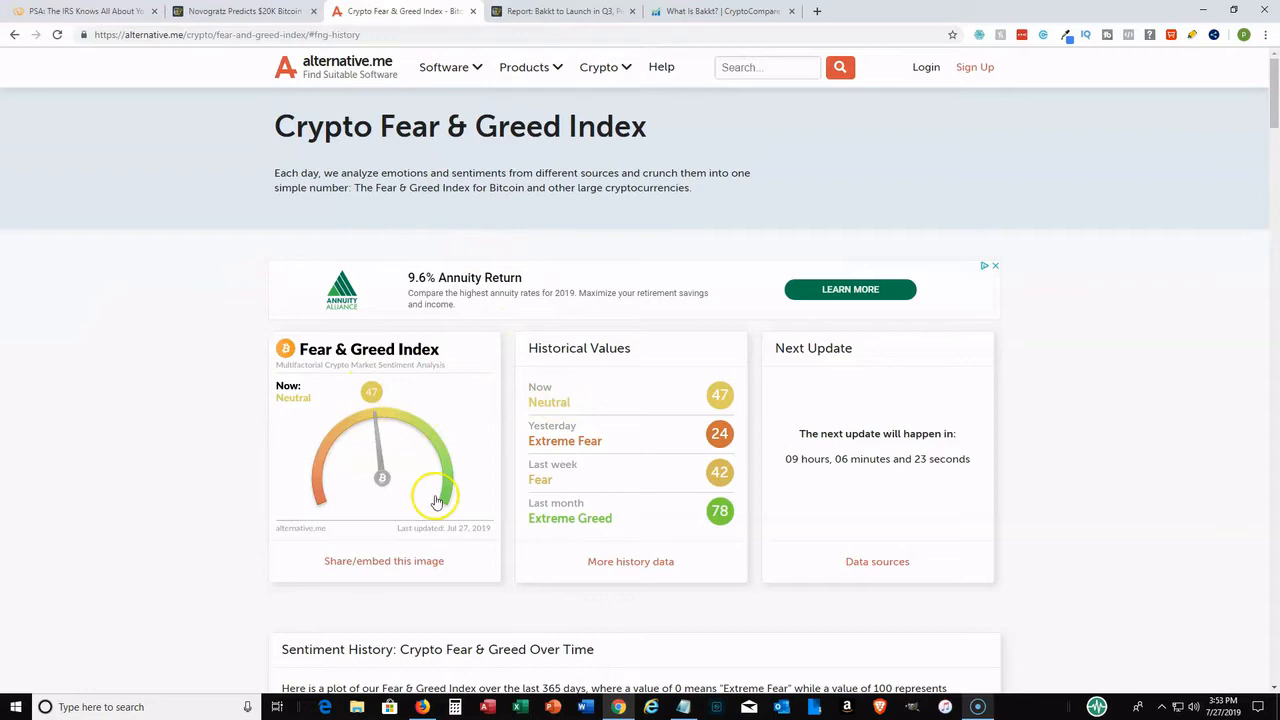
pyautogui.moveTo(484, 472)
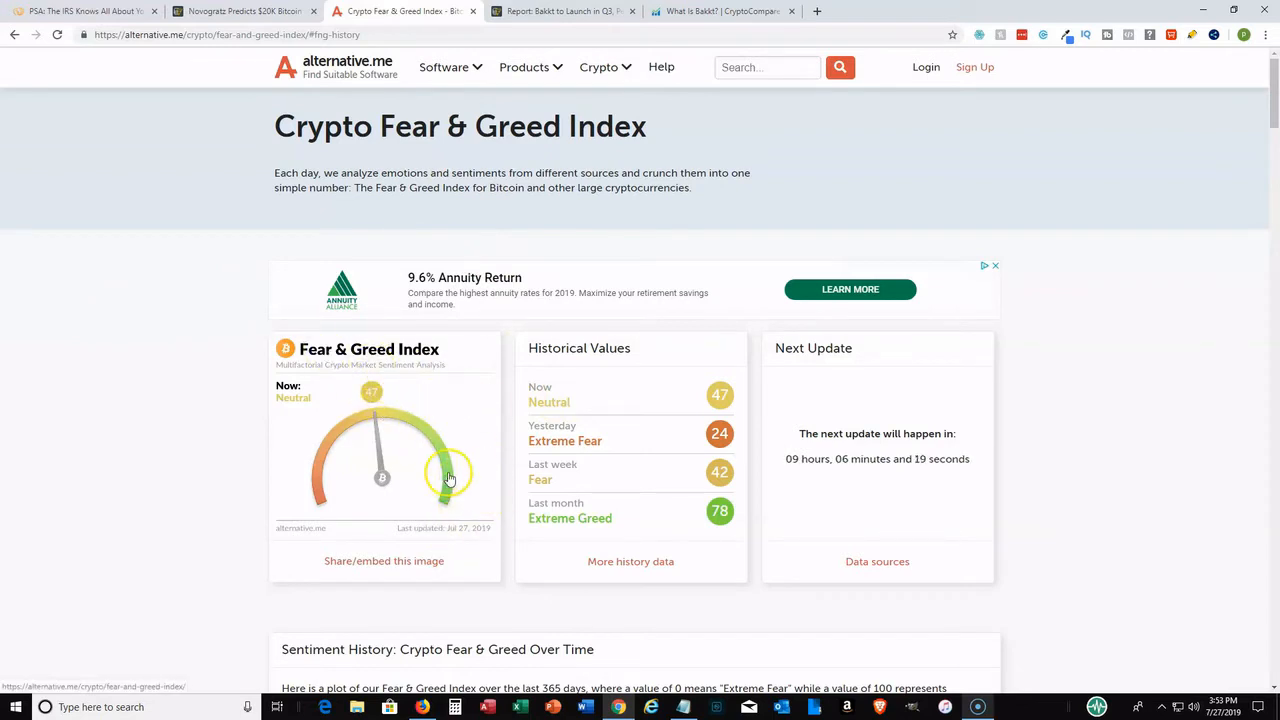
pyautogui.moveTo(408, 390)
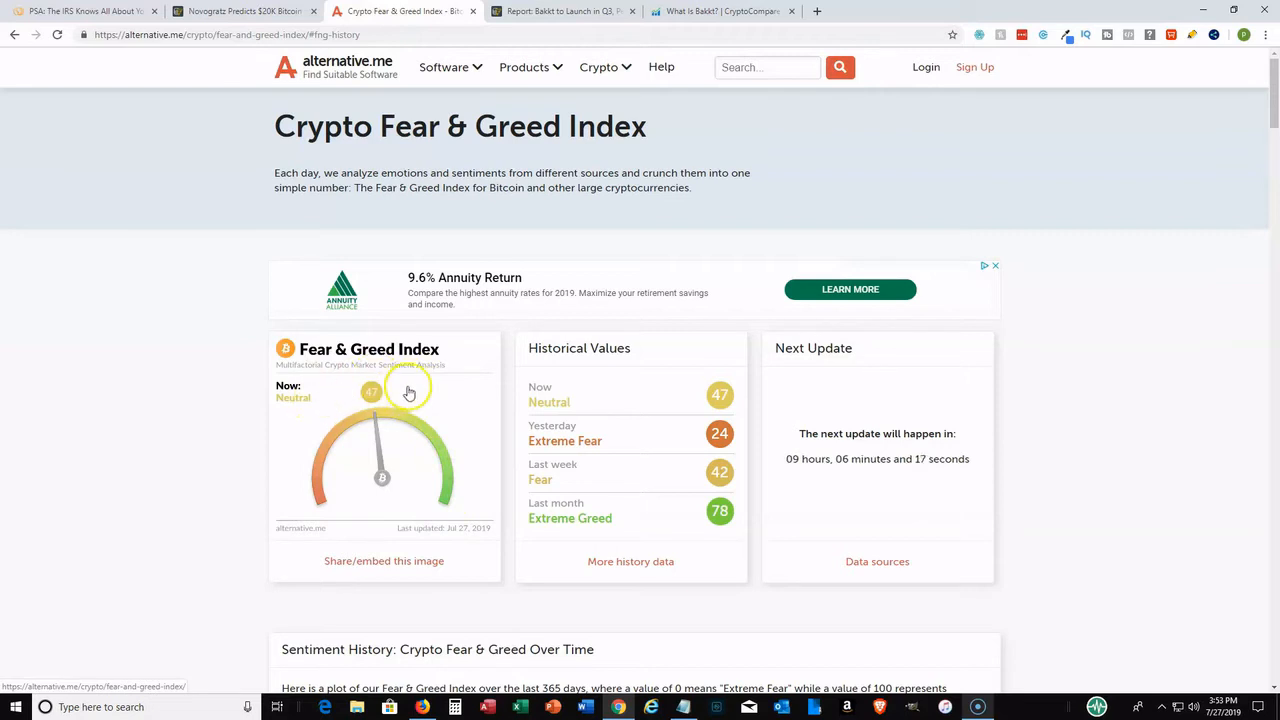
pyautogui.moveTo(360, 400)
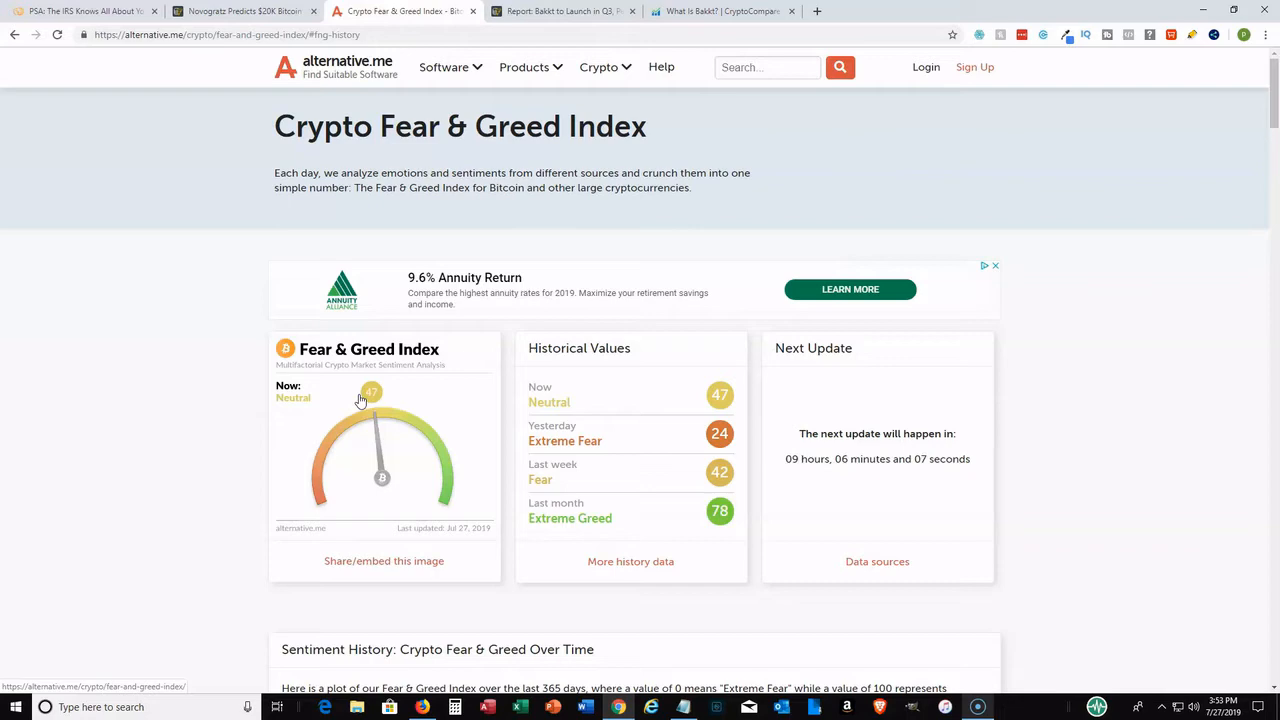
pyautogui.moveTo(194, 340)
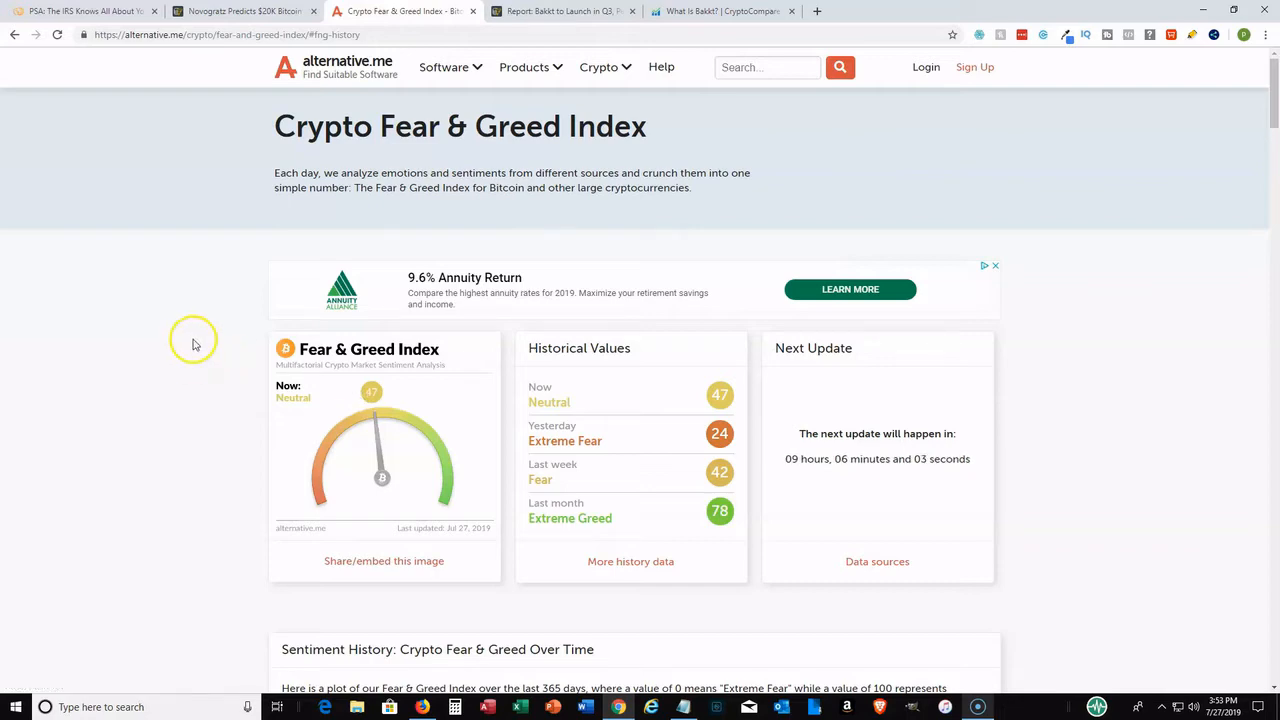
pyautogui.scroll(-3)
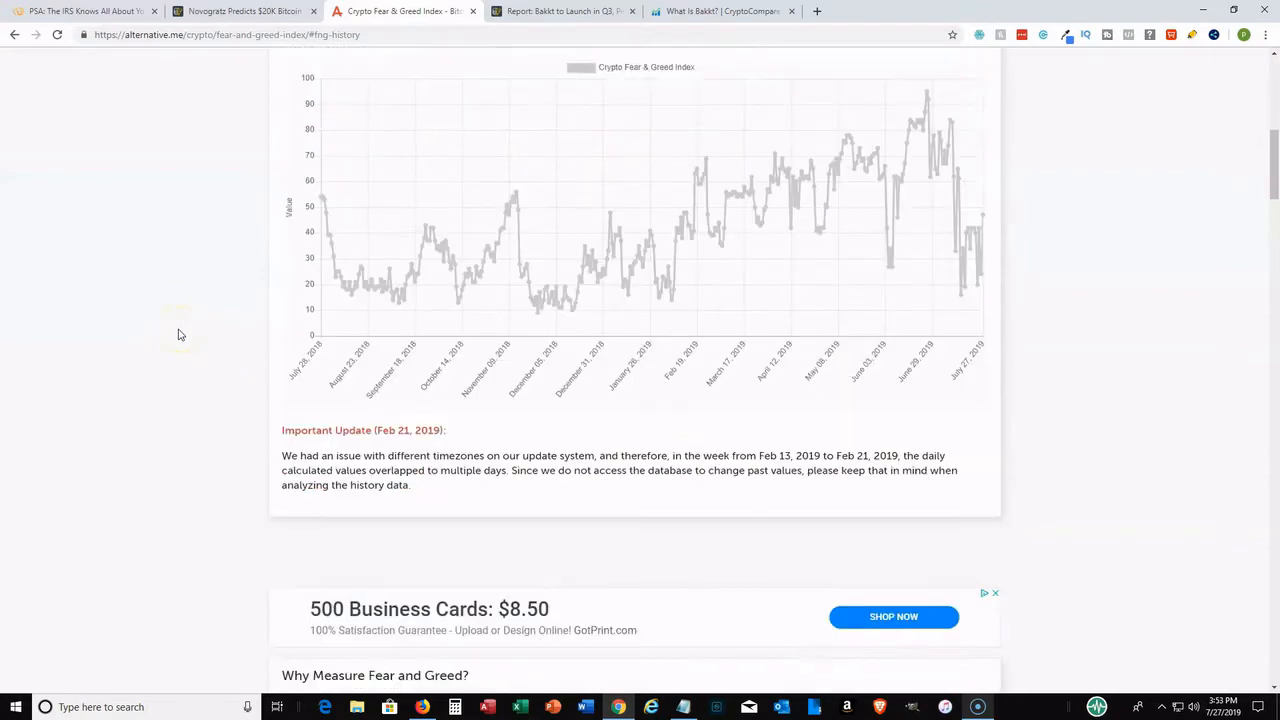
pyautogui.scroll(-3)
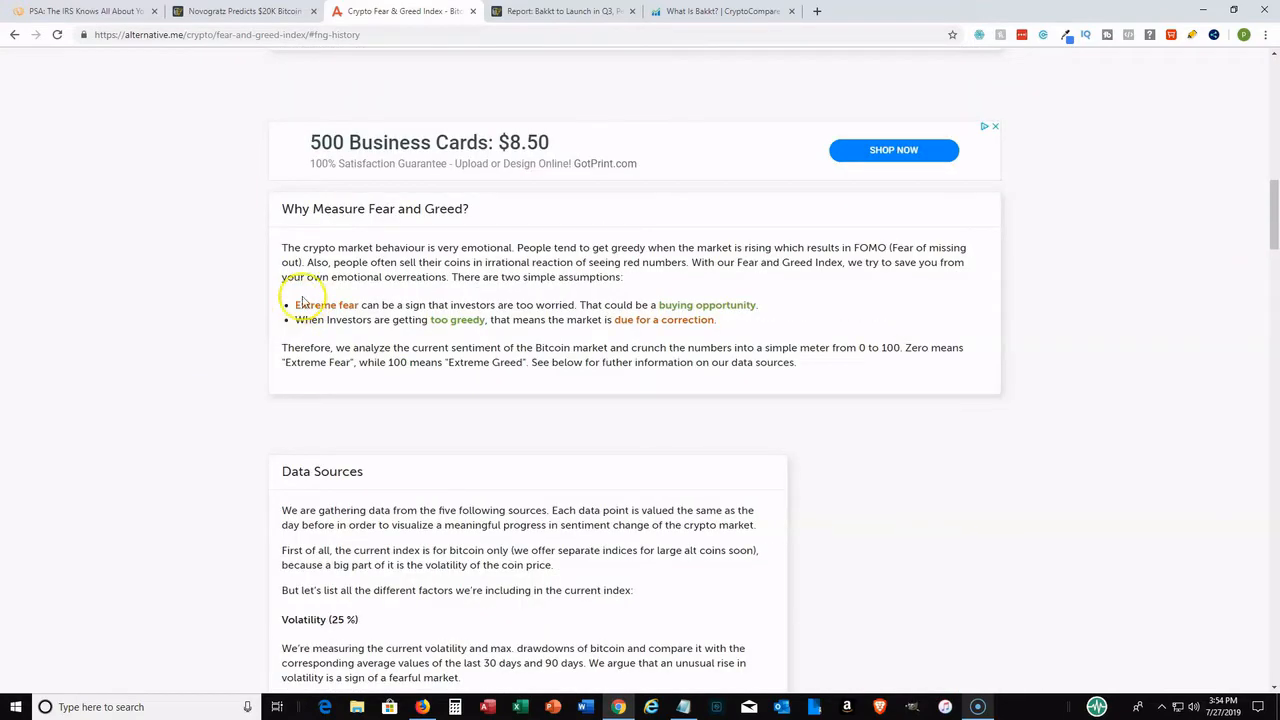
pyautogui.moveTo(604, 304)
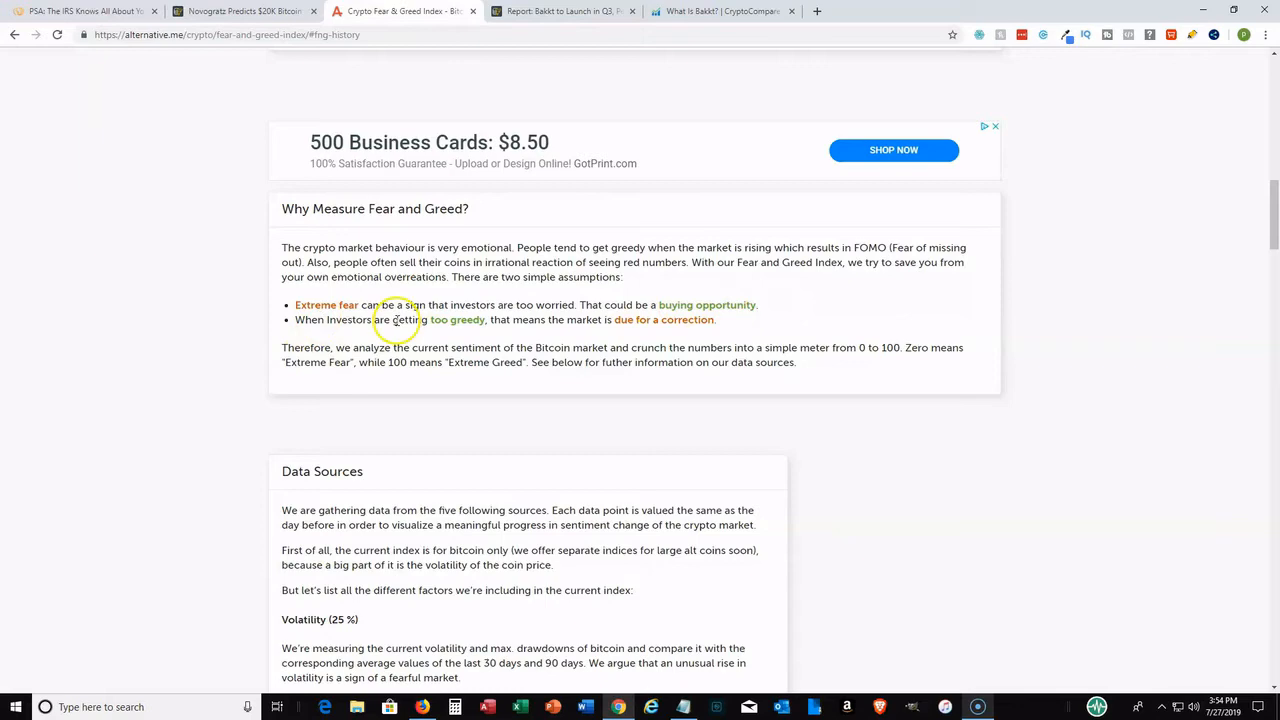
pyautogui.scroll(3)
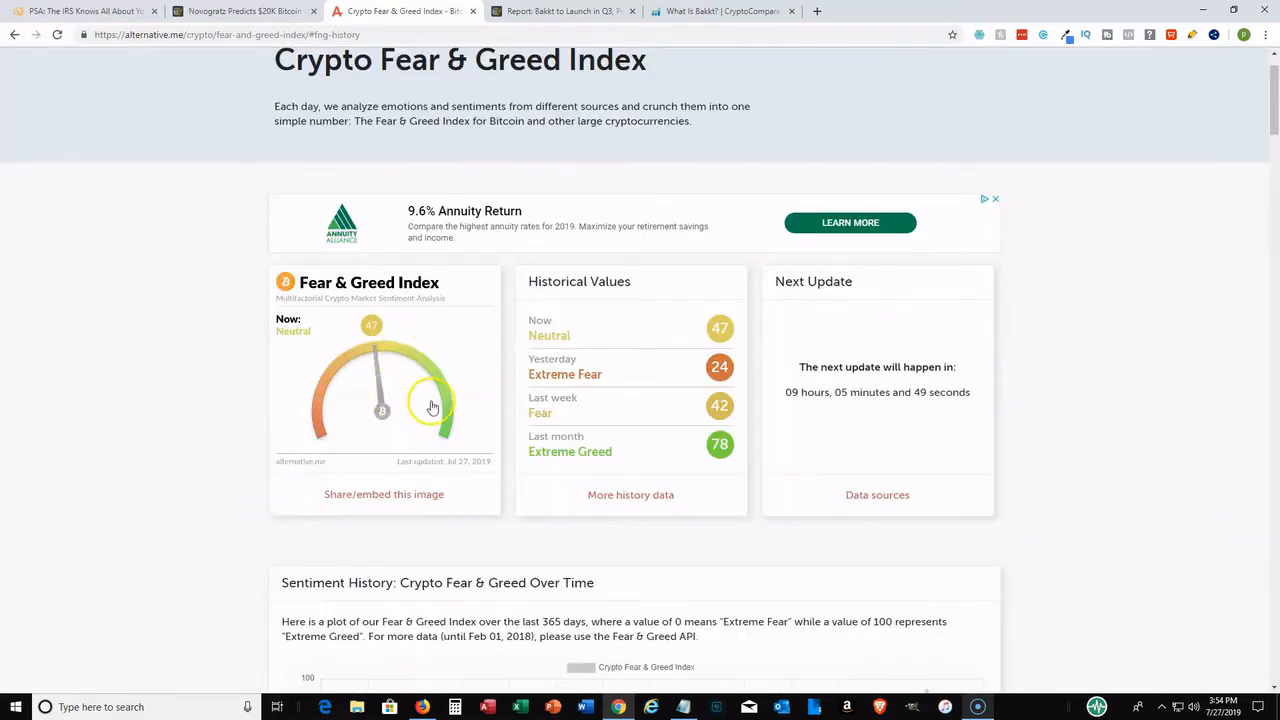
pyautogui.scroll(-3)
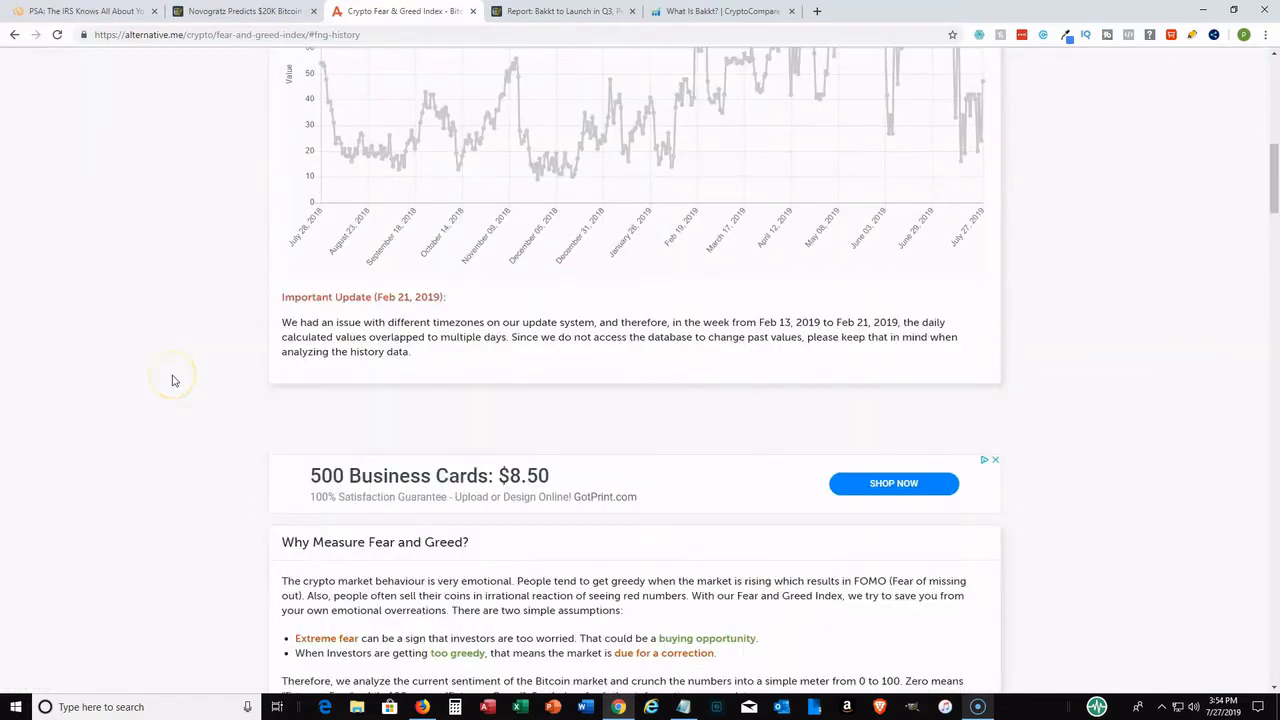
pyautogui.scroll(-3)
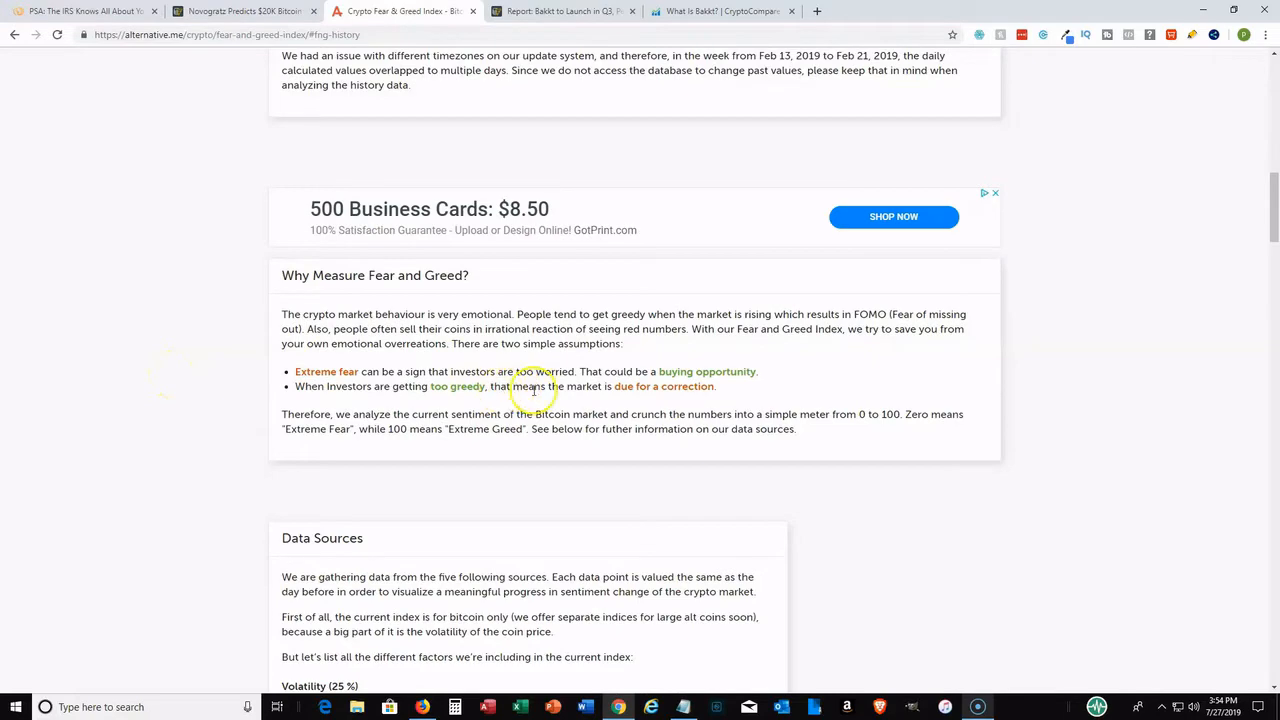
pyautogui.scroll(3)
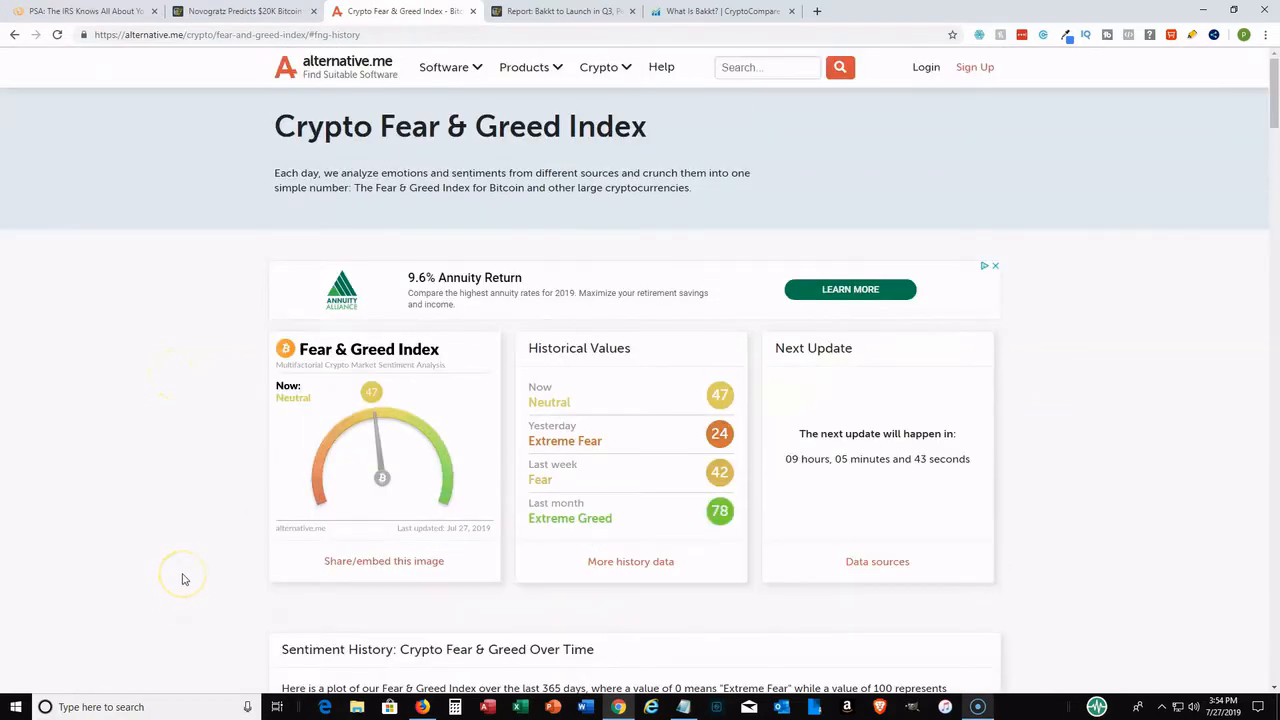
pyautogui.moveTo(156, 224)
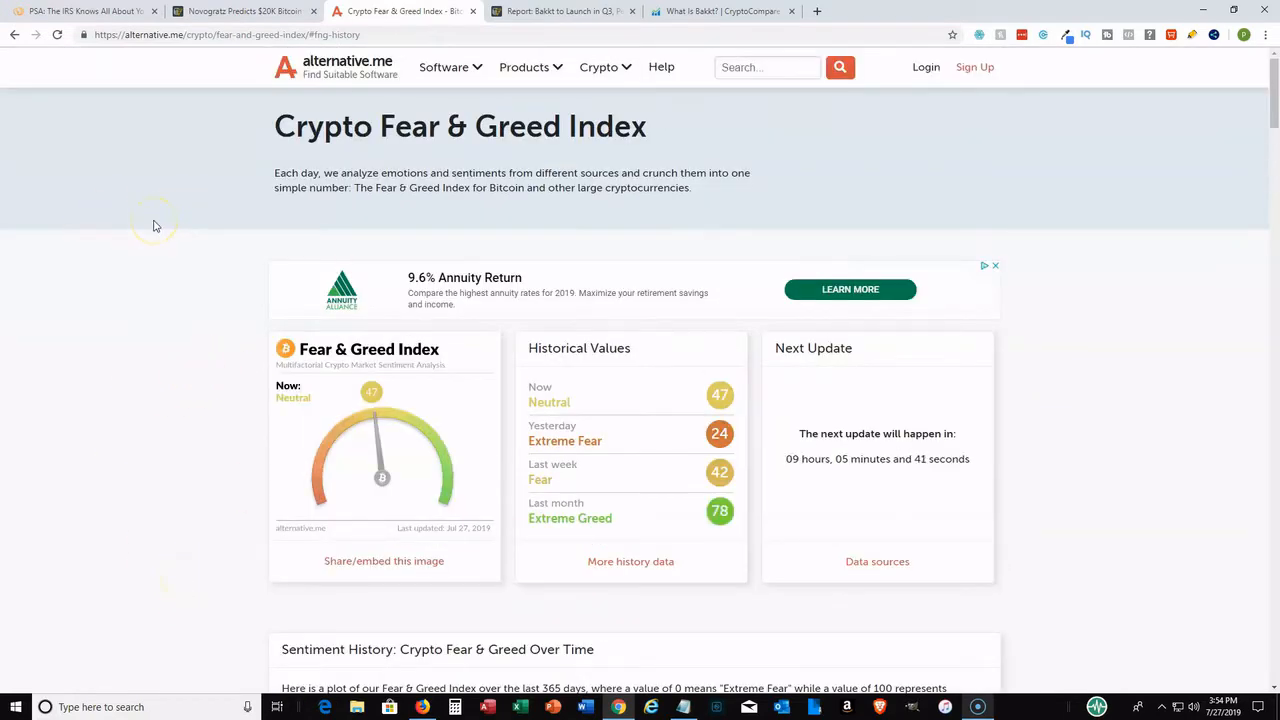
pyautogui.click(564, 12)
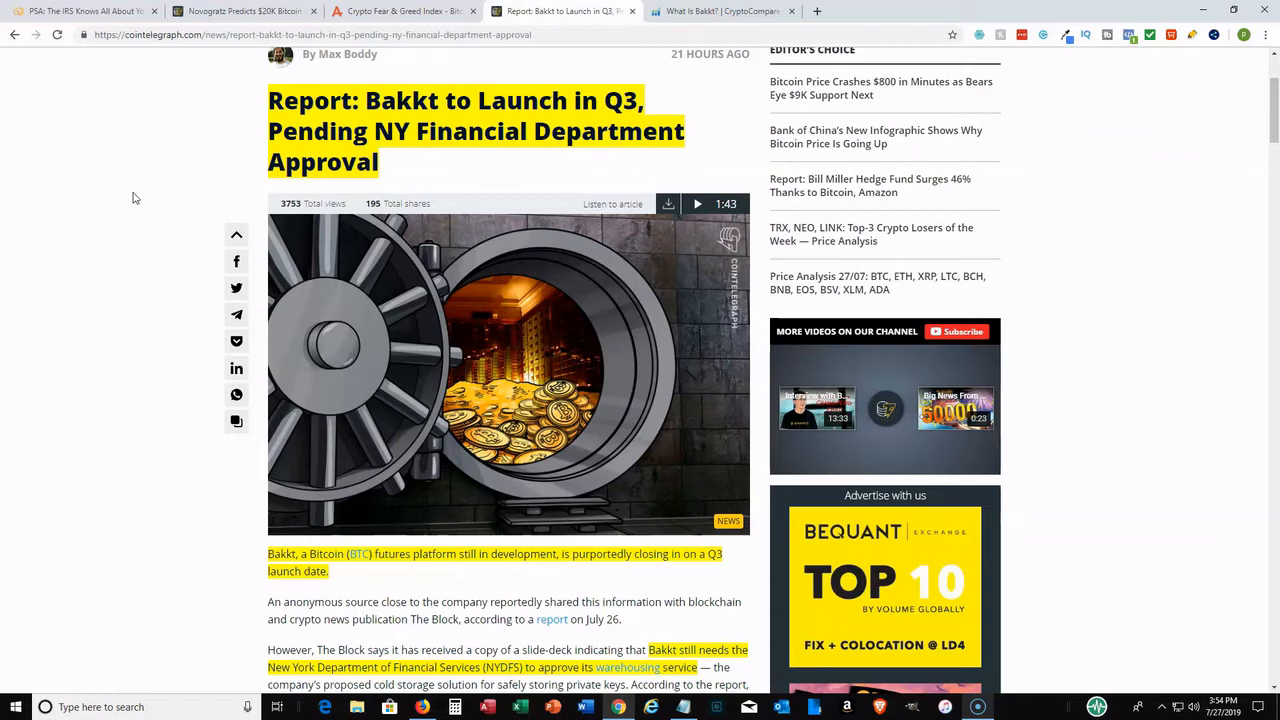
# - Read the Bakkt report down to 'Bakkt roadmap: predictions and delays', then return to its top
pyautogui.click(884, 408)
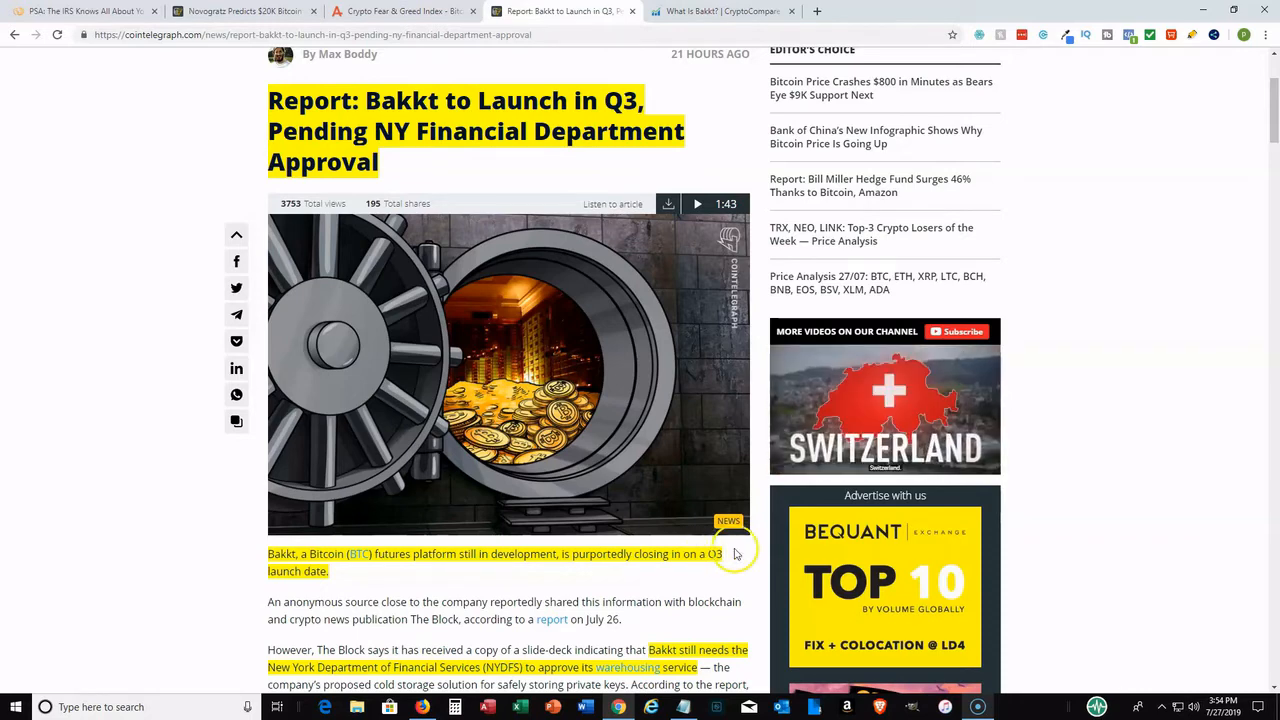
pyautogui.moveTo(108, 438)
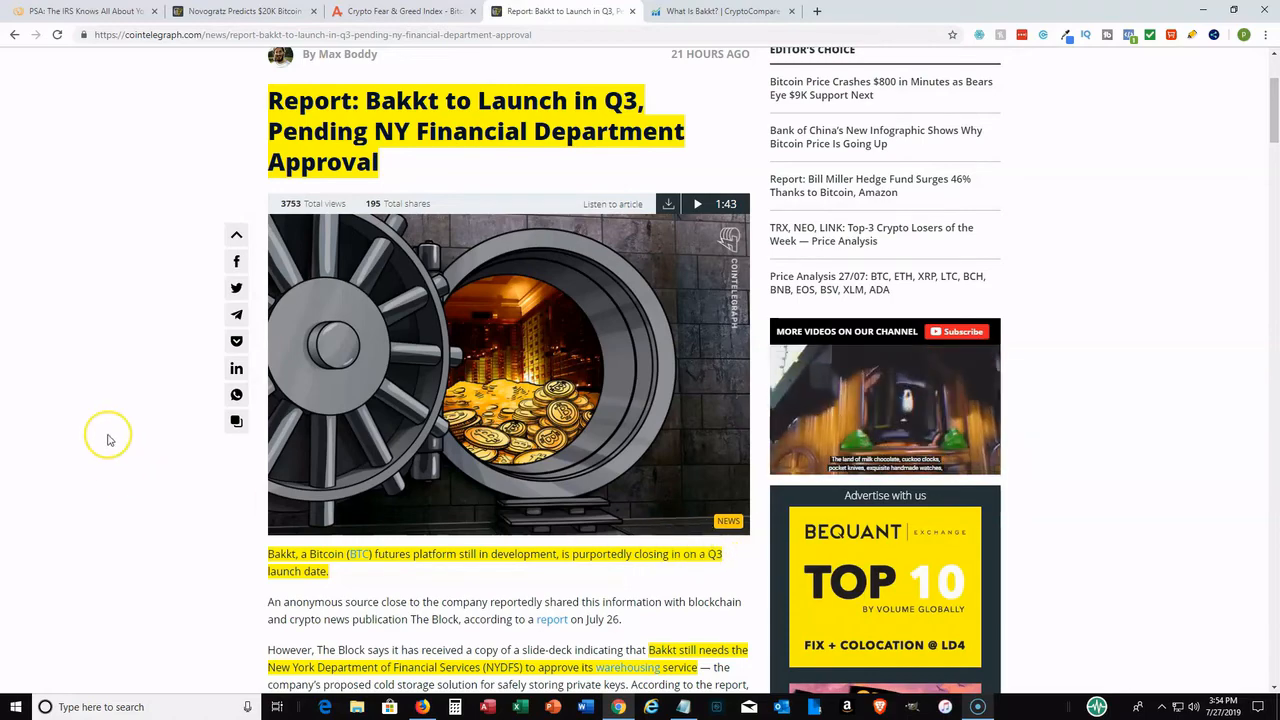
pyautogui.scroll(-3)
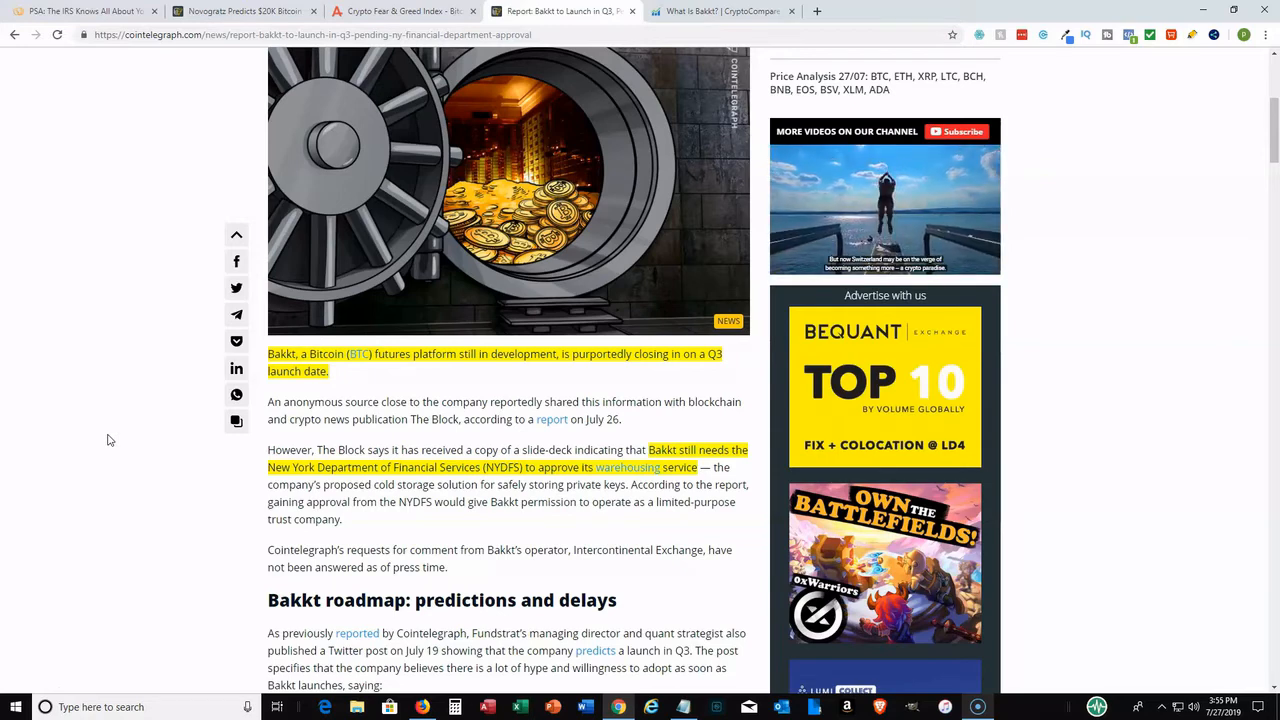
pyautogui.scroll(-3)
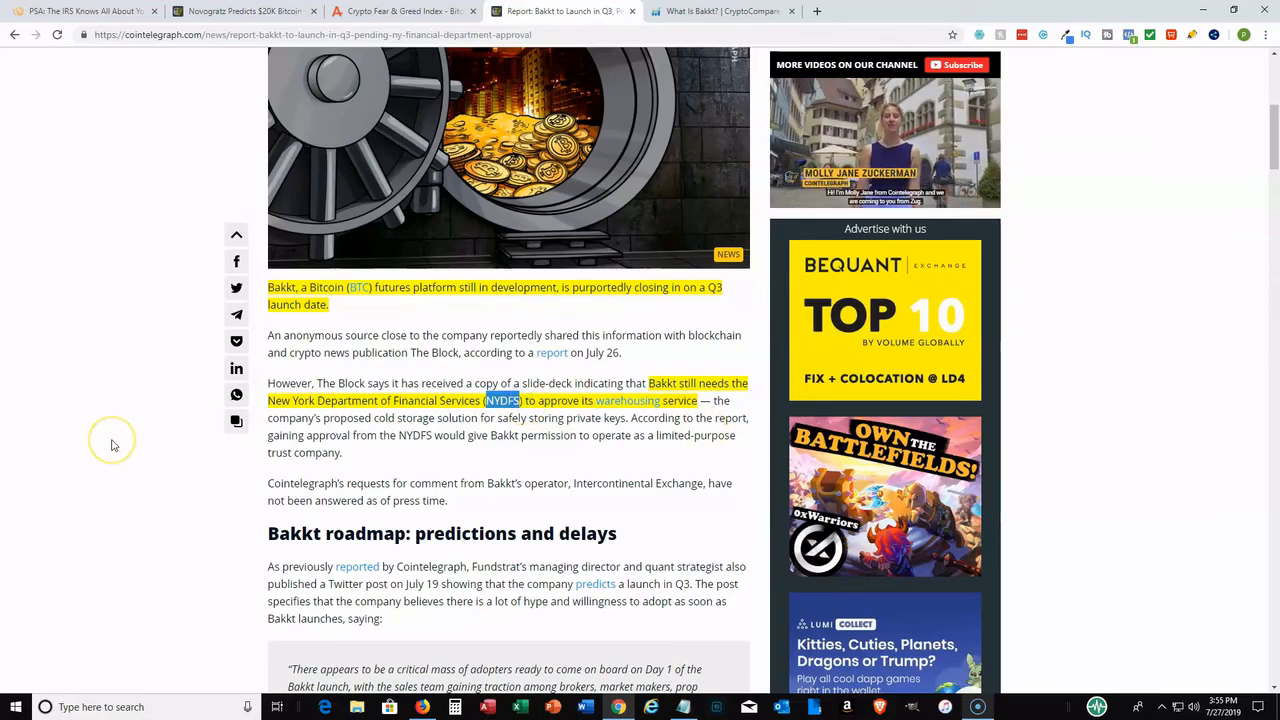
pyautogui.scroll(-3)
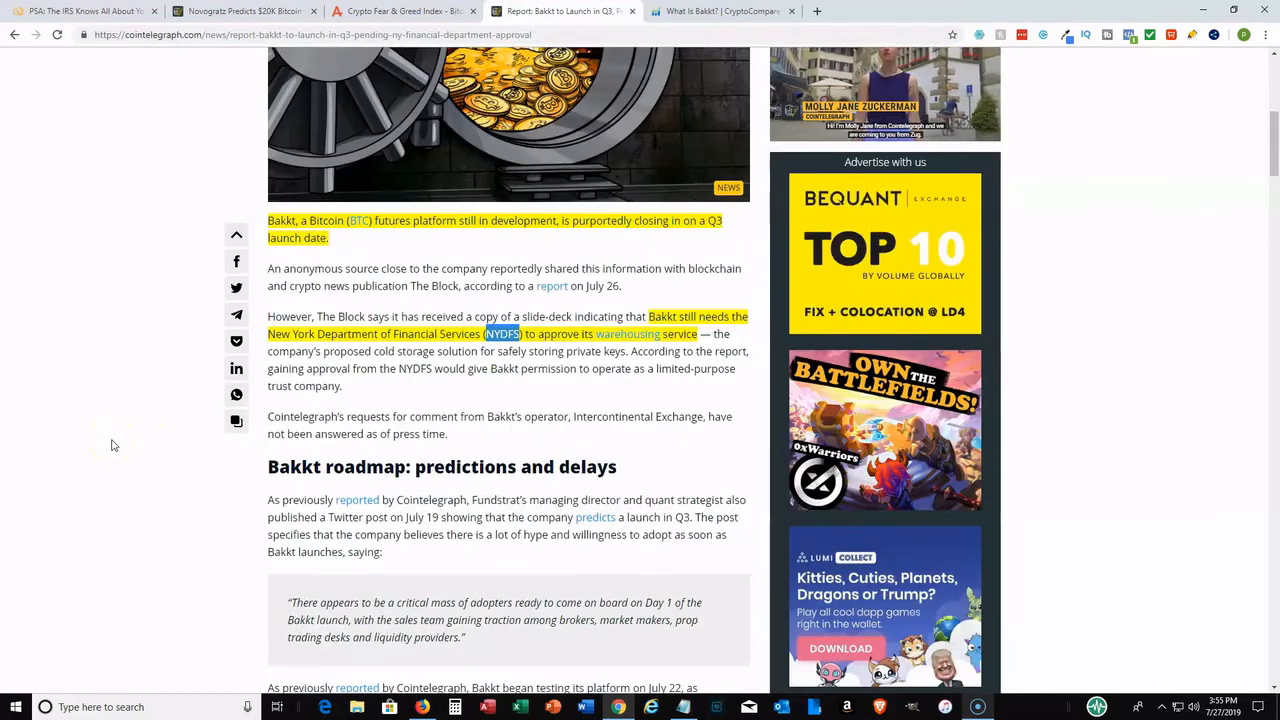
pyautogui.scroll(3)
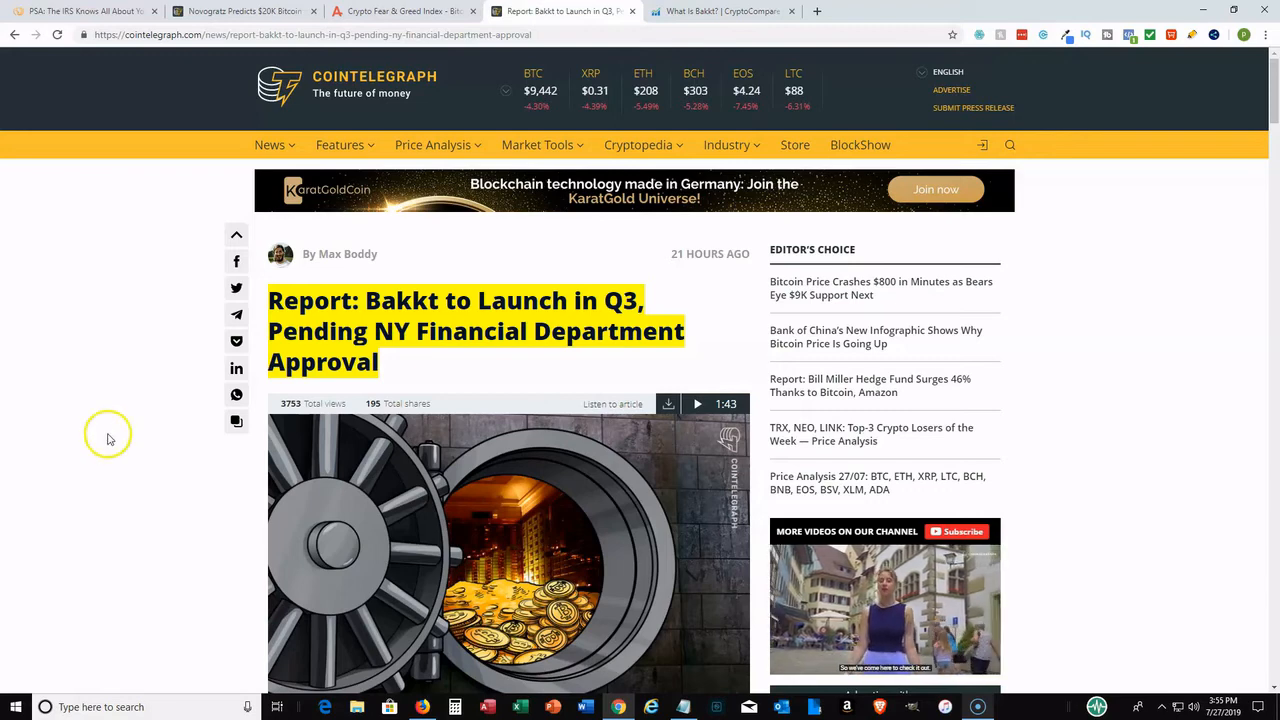
pyautogui.moveTo(38, 352)
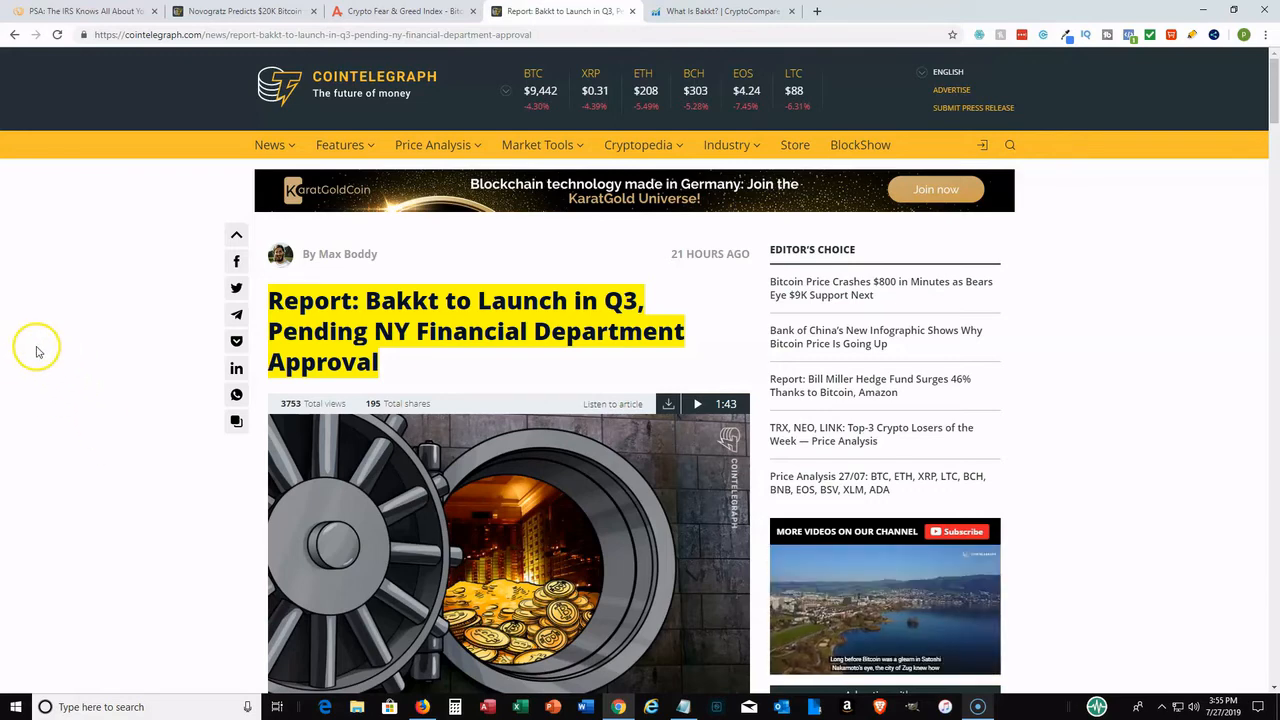
pyautogui.moveTo(56, 352)
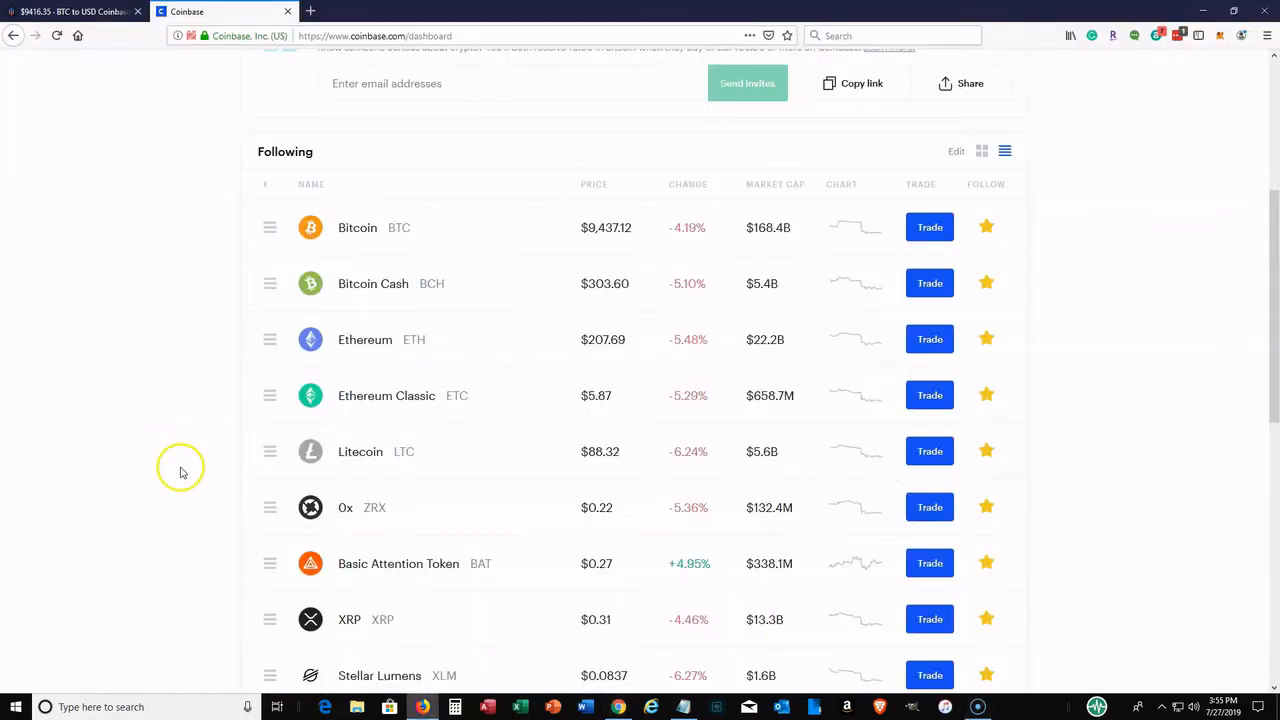
pyautogui.scroll(3)
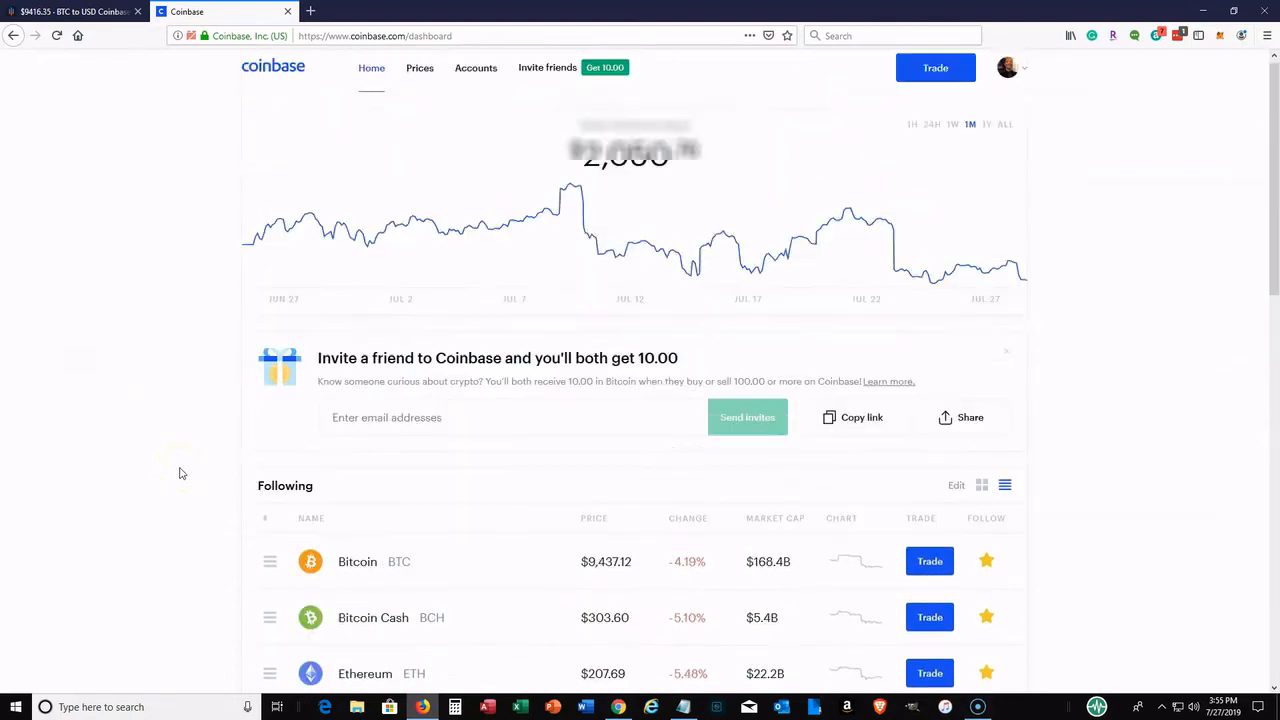
pyautogui.scroll(-3)
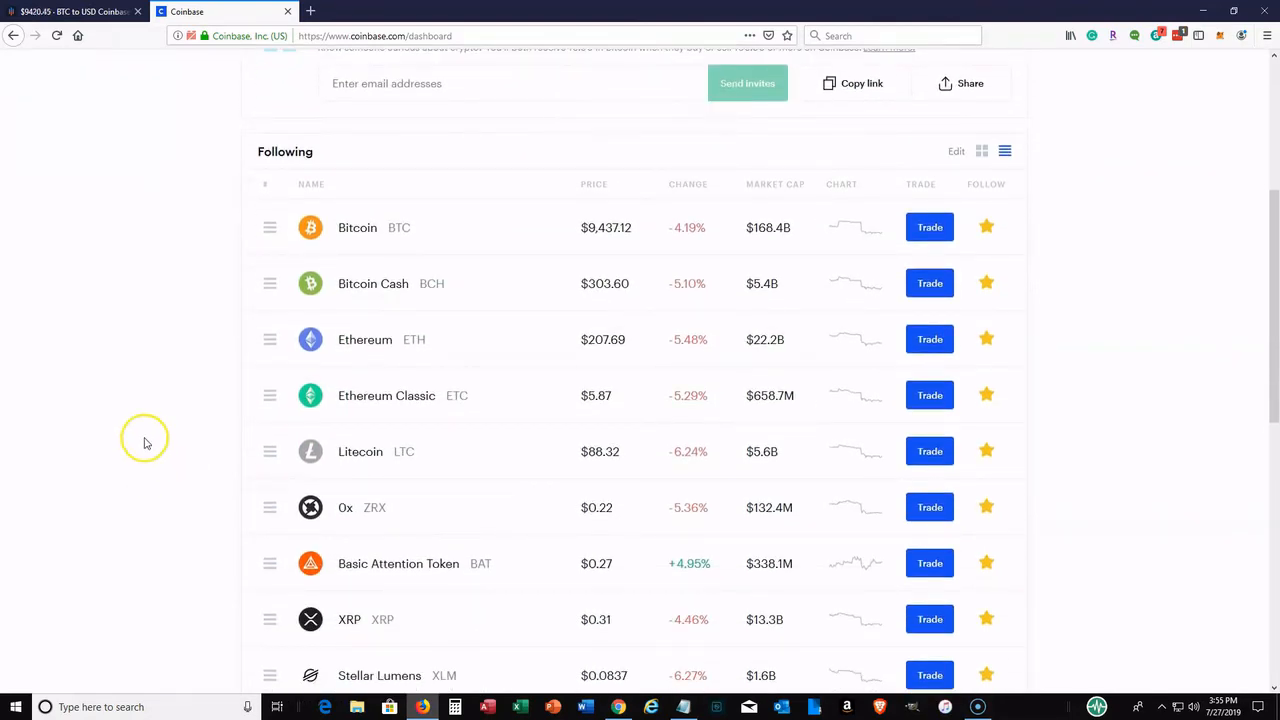
pyautogui.moveTo(146, 442)
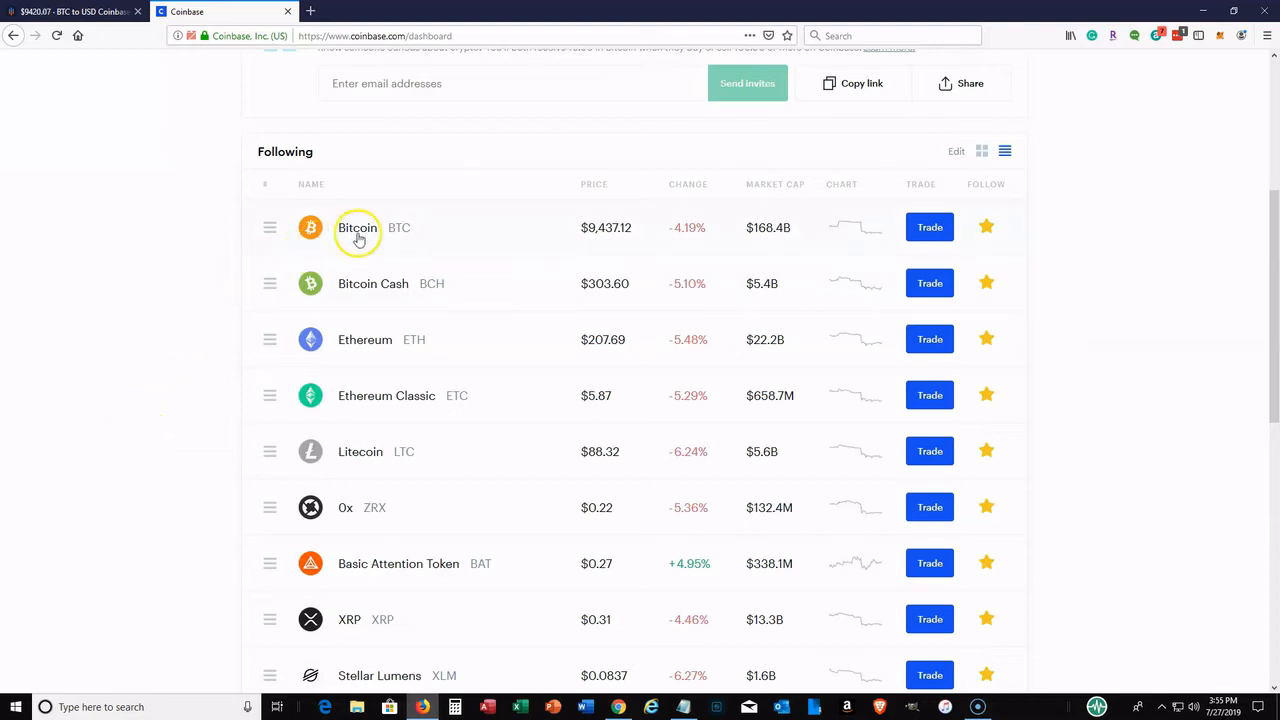
# - Open Bitcoin from the Following list to see its $9,421.04 price page
pyautogui.click(356, 228)
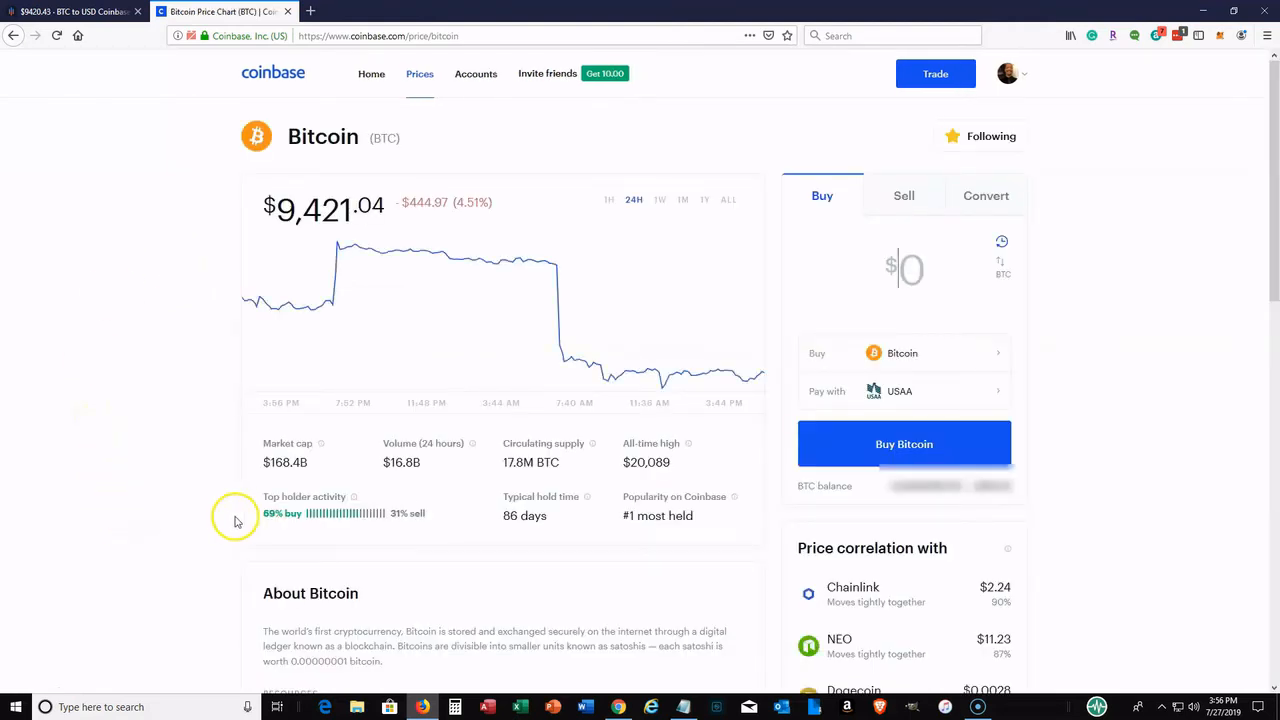
pyautogui.moveTo(198, 444)
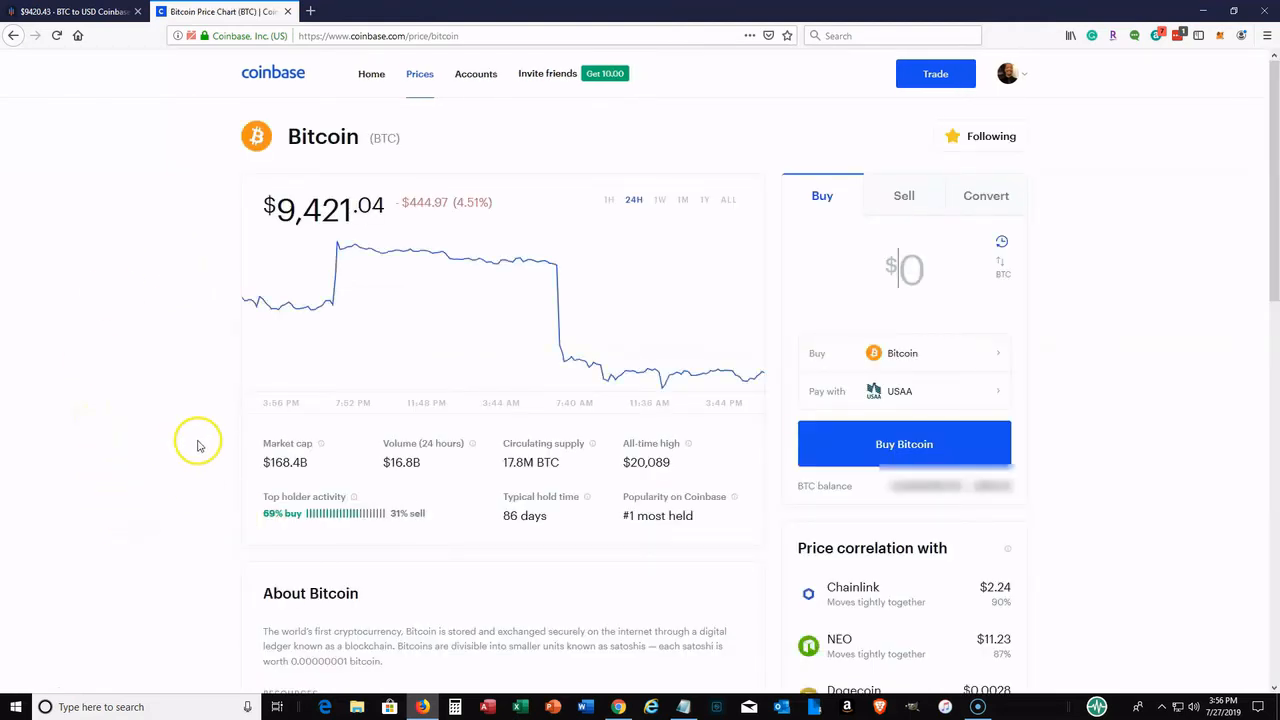
pyautogui.moveTo(310, 536)
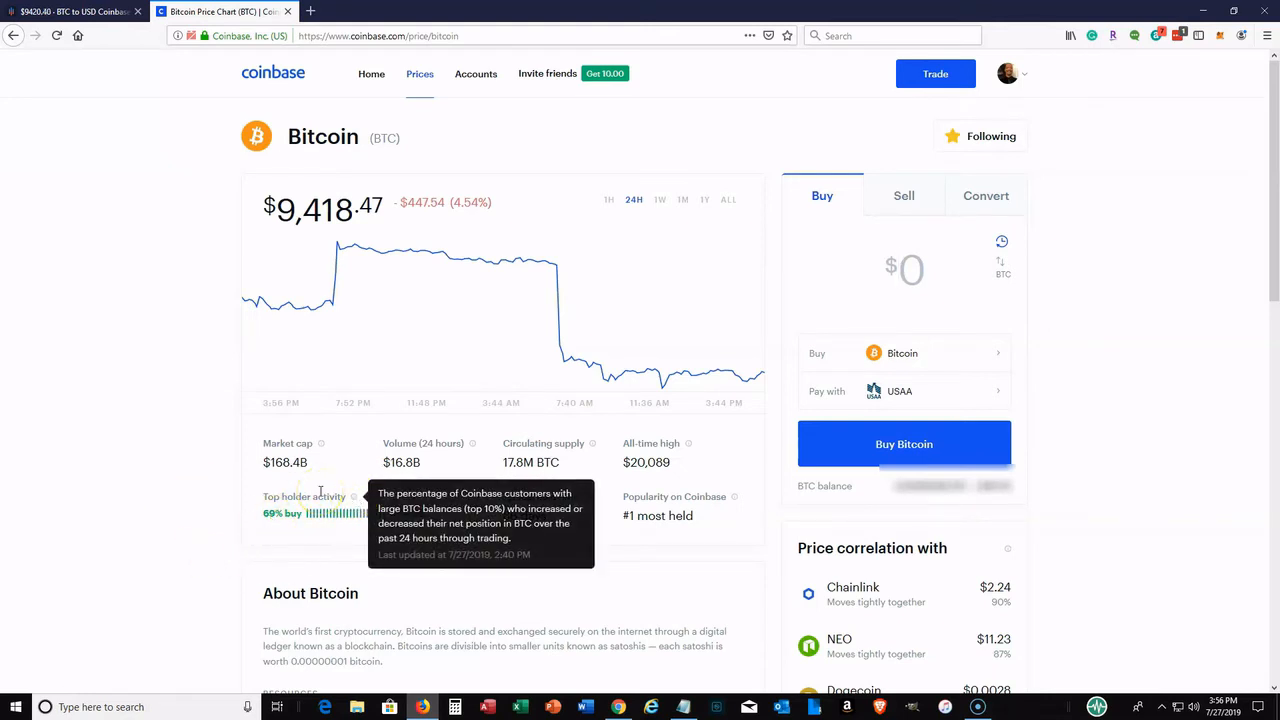
pyautogui.moveTo(224, 536)
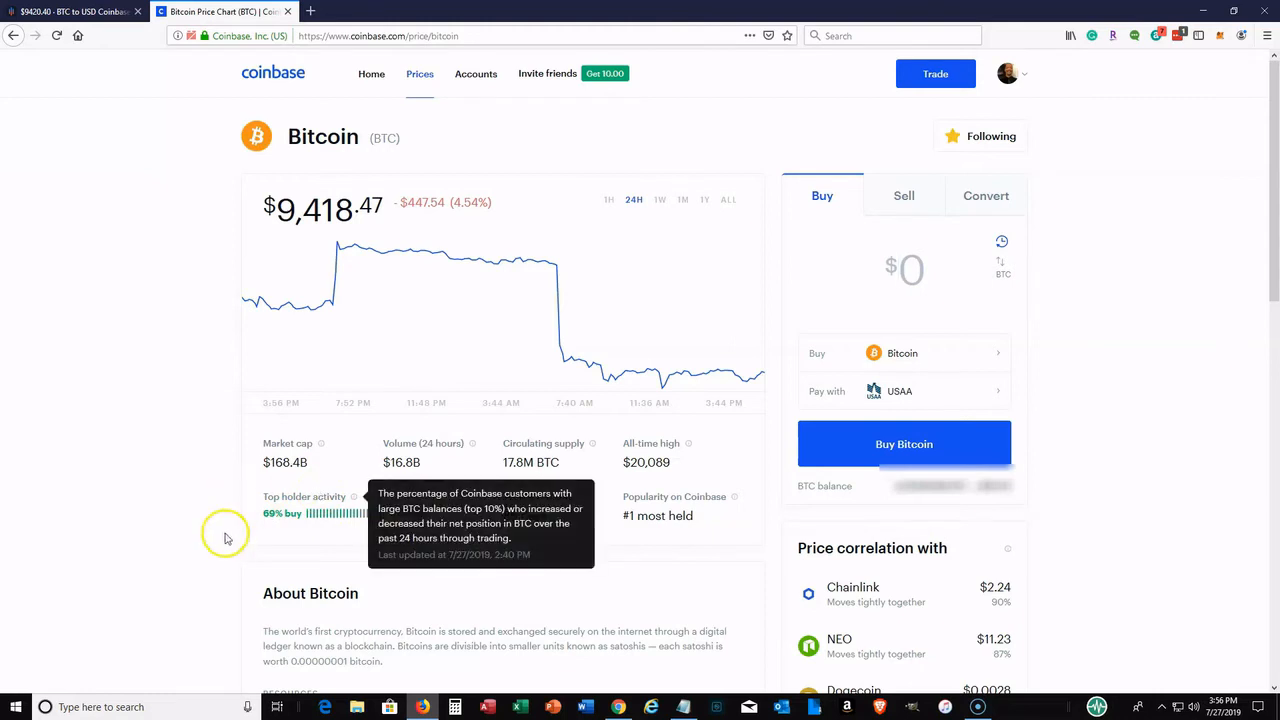
pyautogui.moveTo(200, 584)
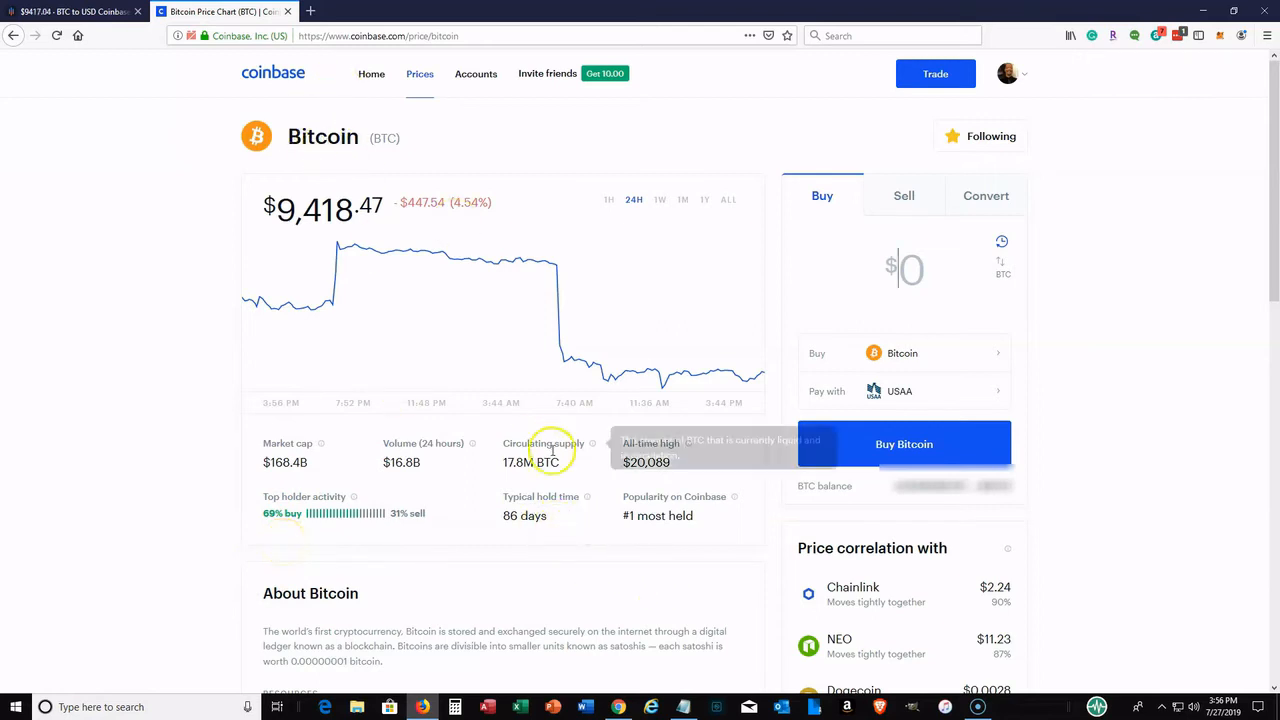
pyautogui.moveTo(744, 532)
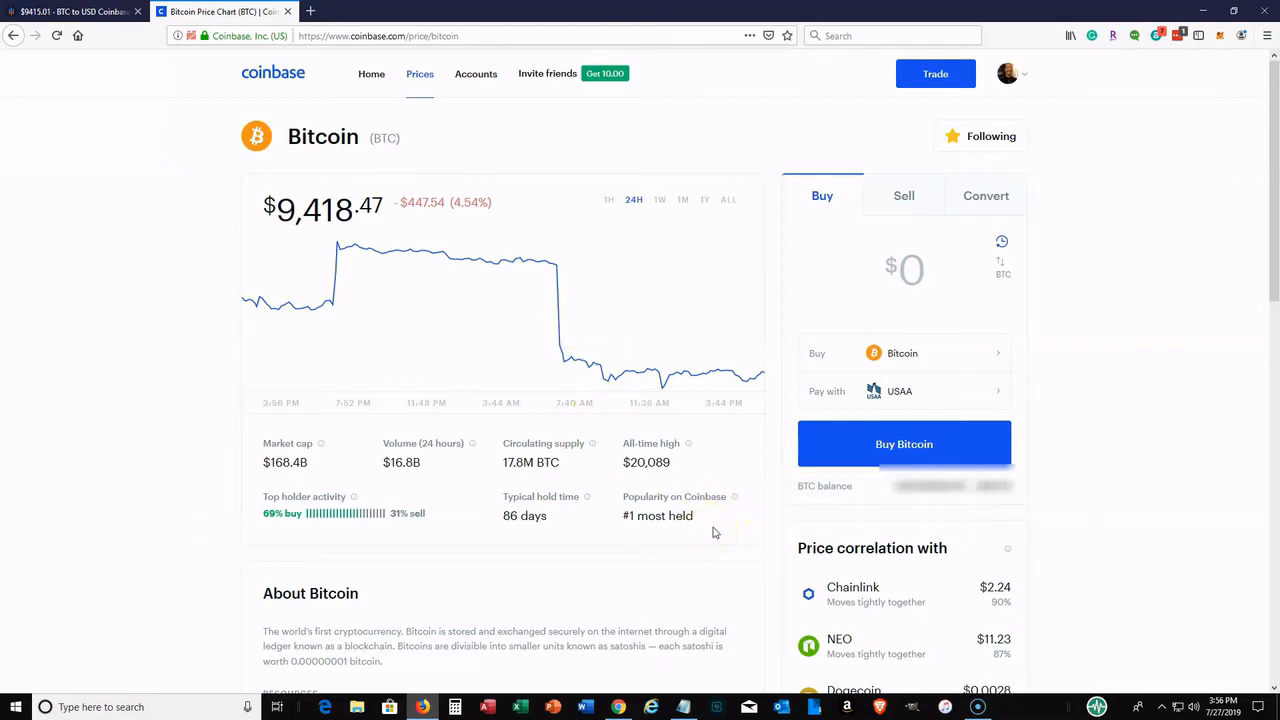
pyautogui.moveTo(728, 512)
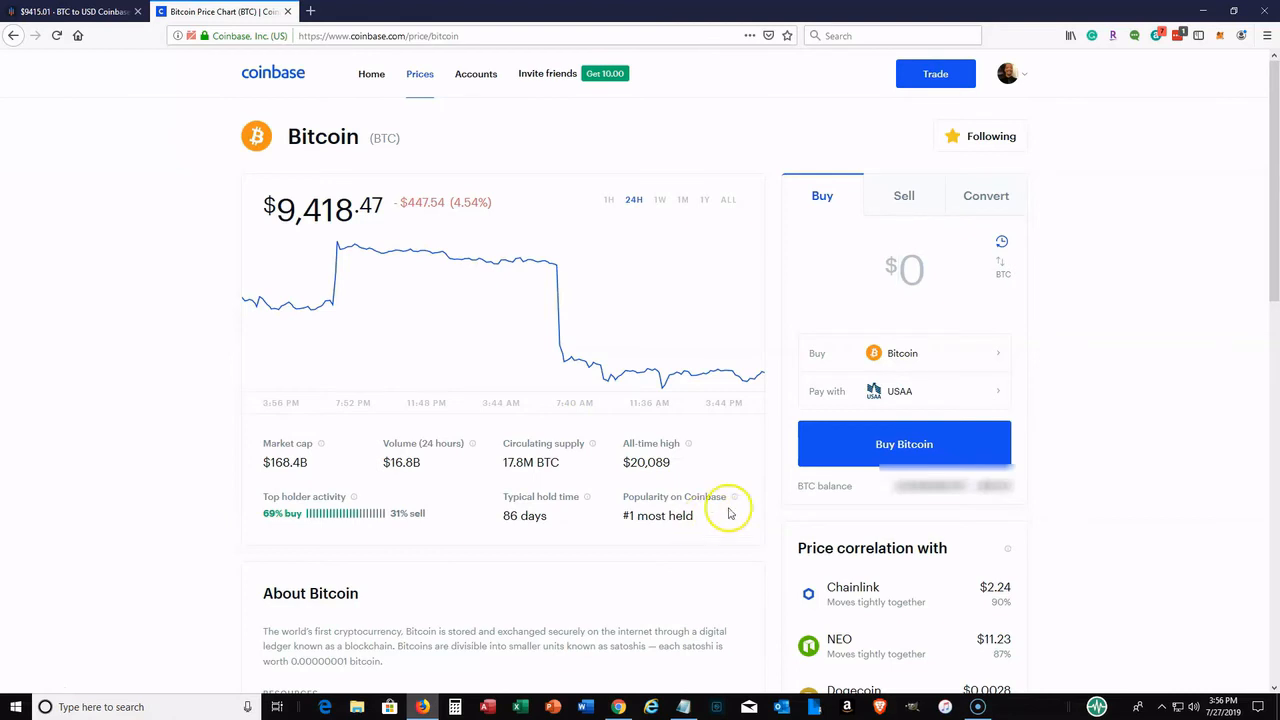
pyautogui.moveTo(716, 536)
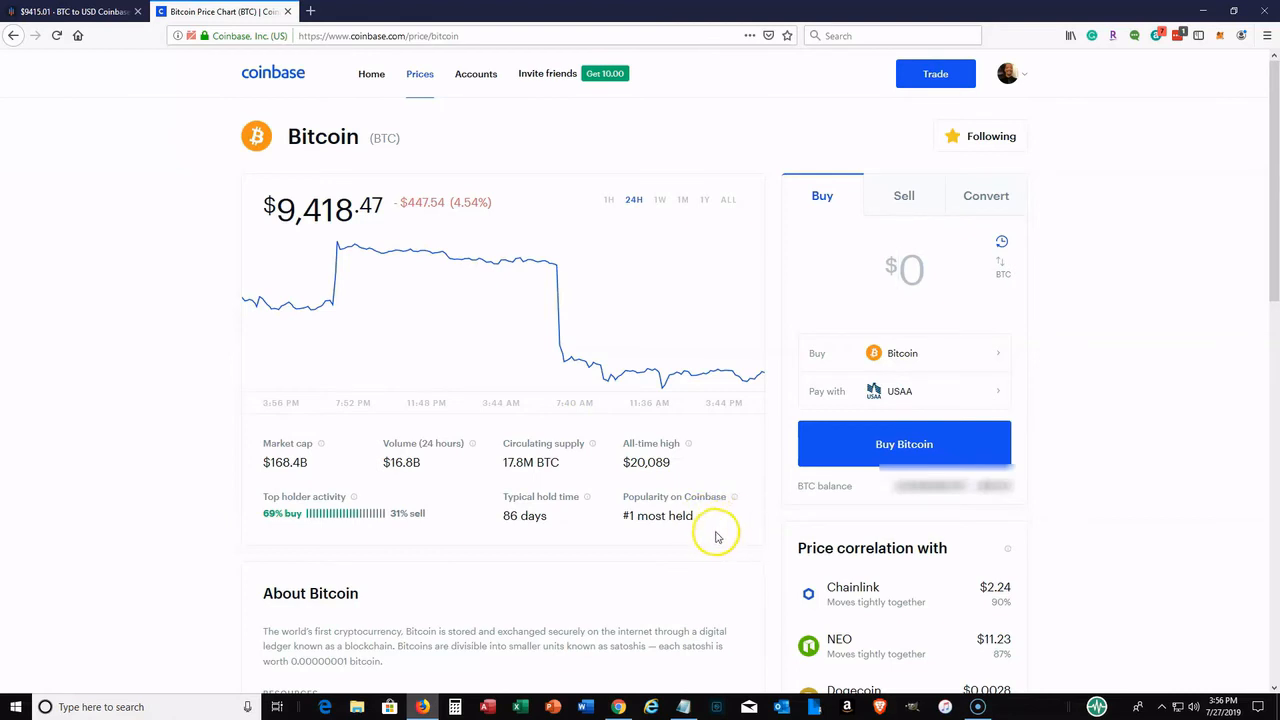
pyautogui.moveTo(920, 128)
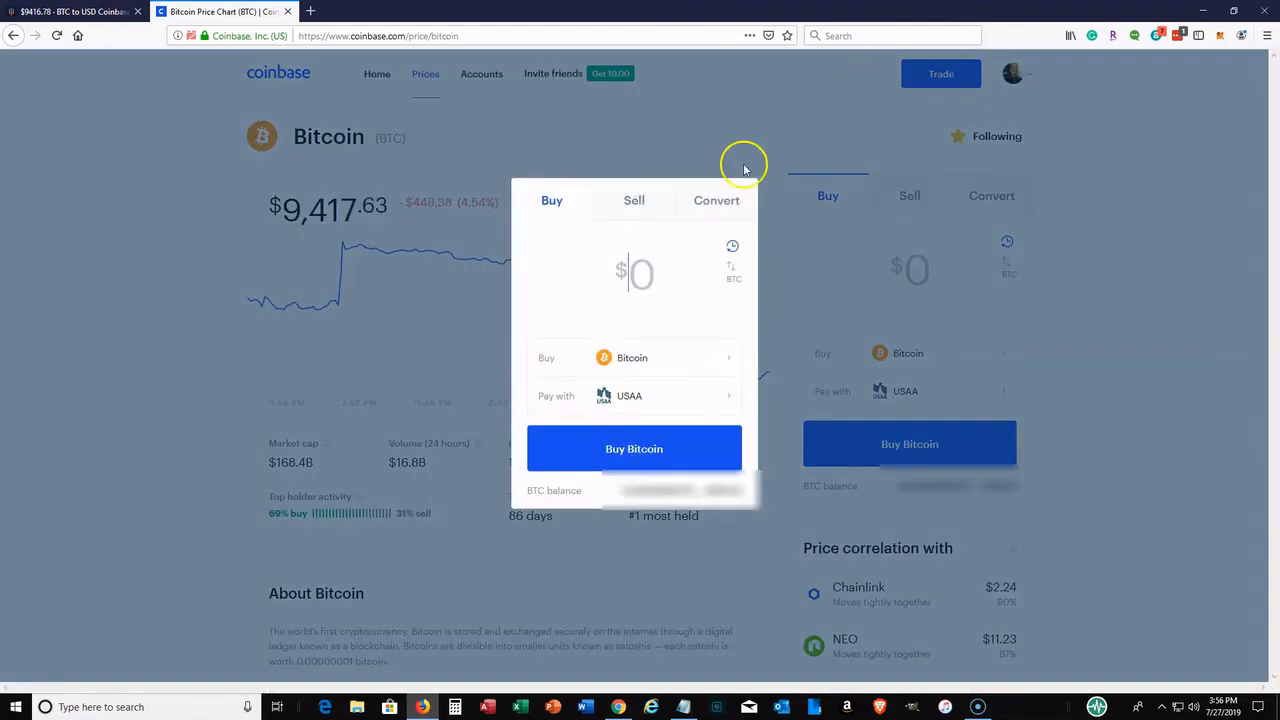
pyautogui.moveTo(608, 348)
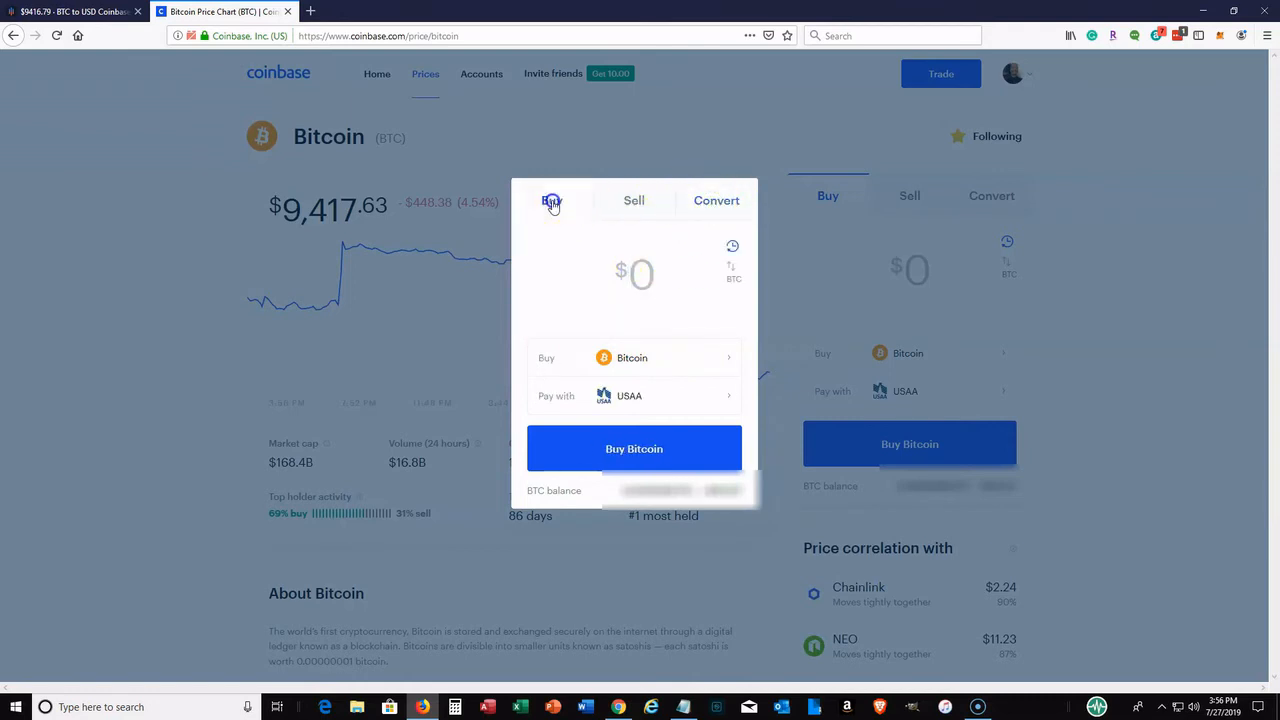
# - In the Trade dialog's Convert view, flip From/To and back to Bitcoin → Ethereum, then close it
pyautogui.click(732, 248)
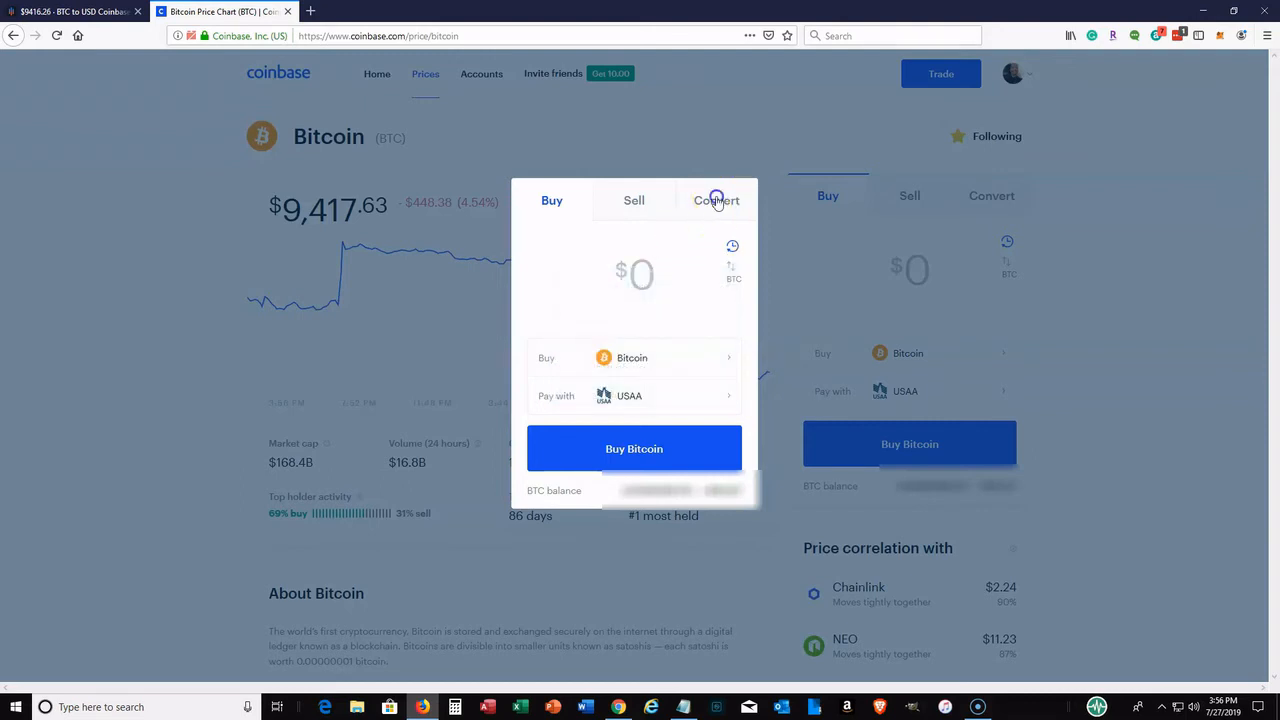
pyautogui.click(716, 200)
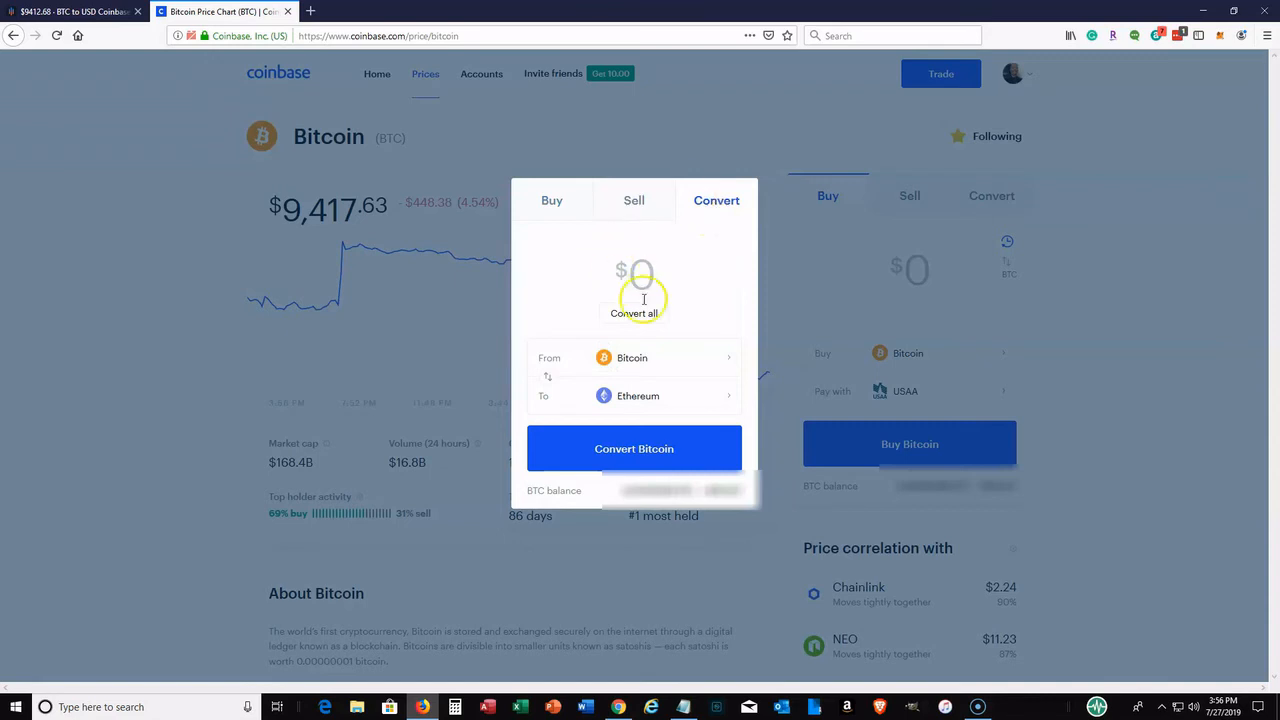
pyautogui.moveTo(648, 356)
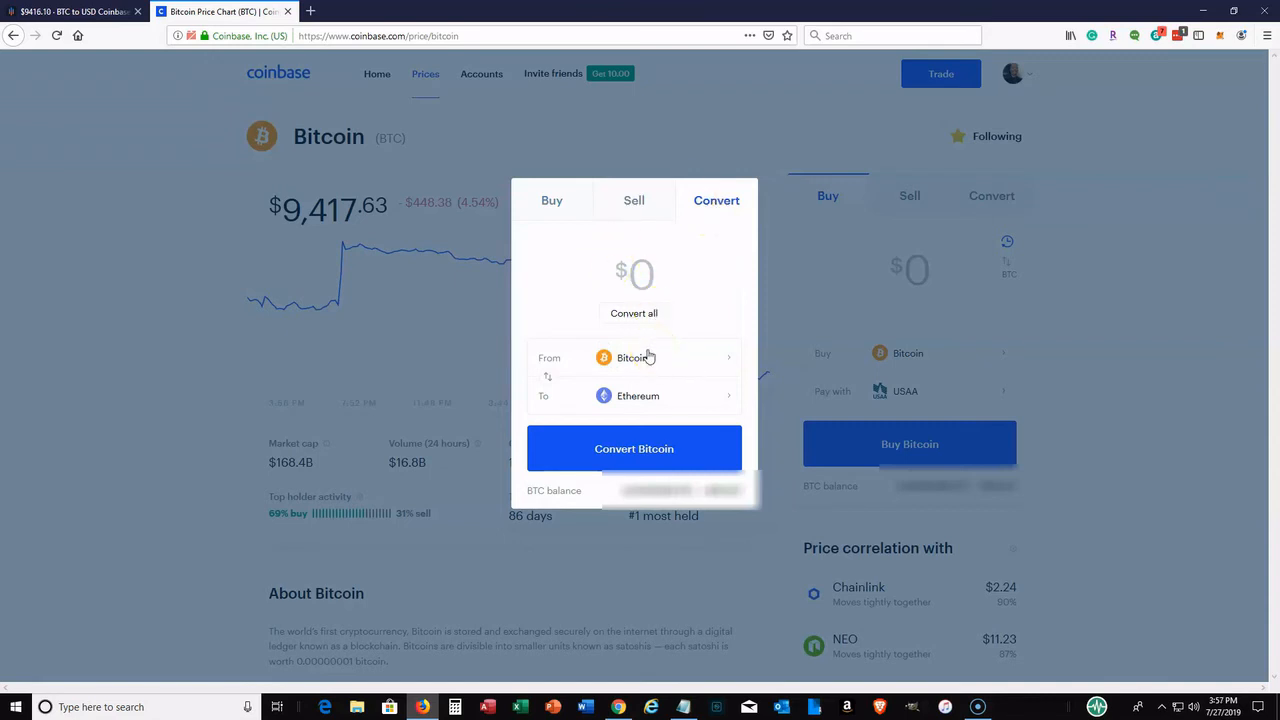
pyautogui.click(548, 376)
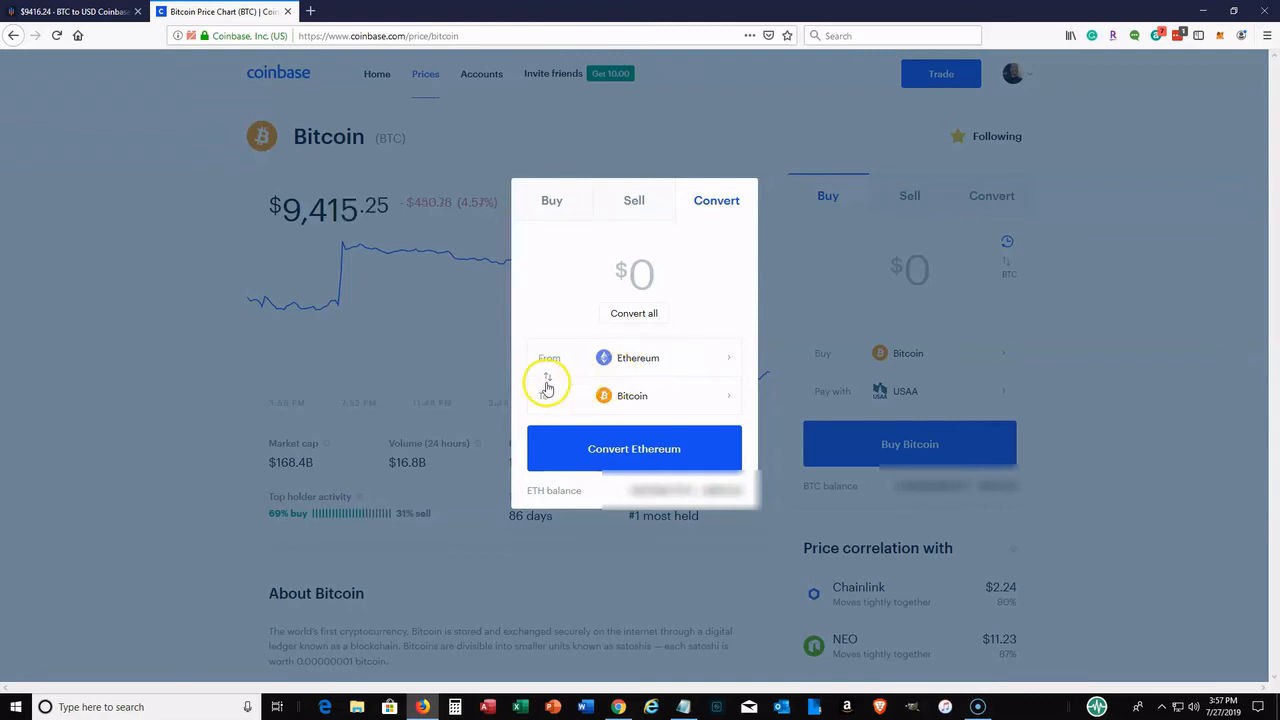
pyautogui.click(548, 386)
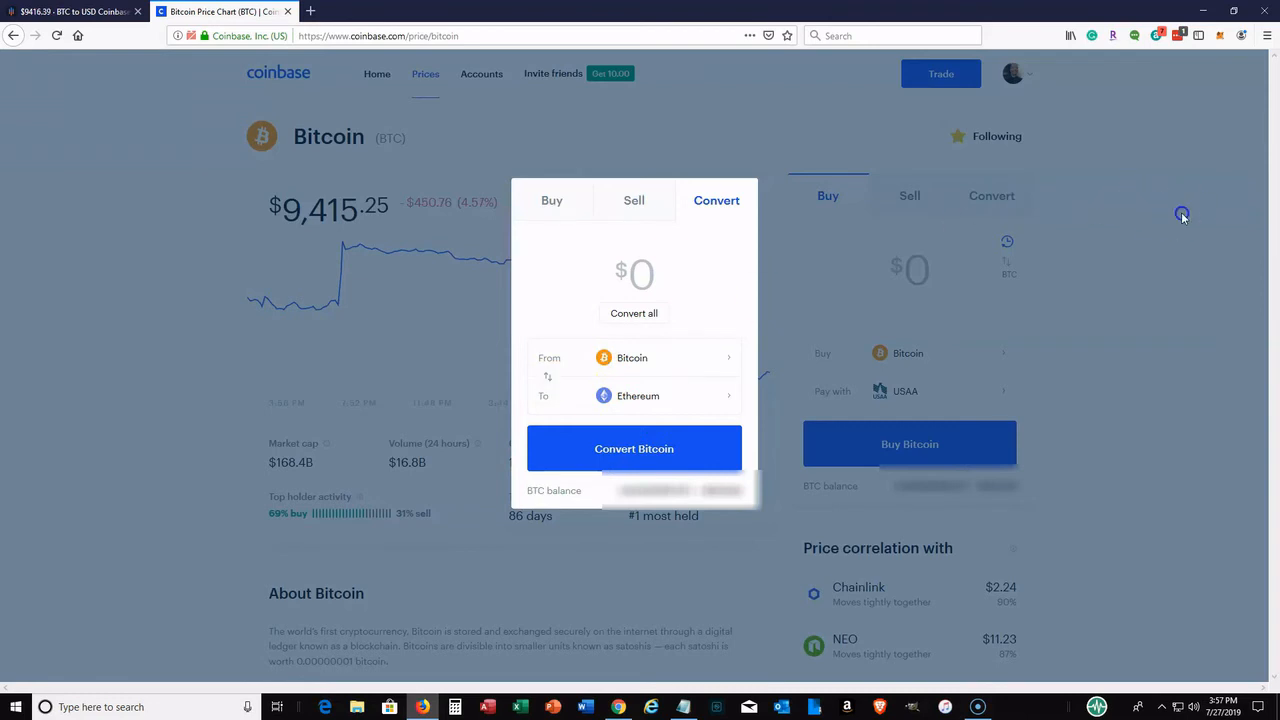
pyautogui.click(1182, 216)
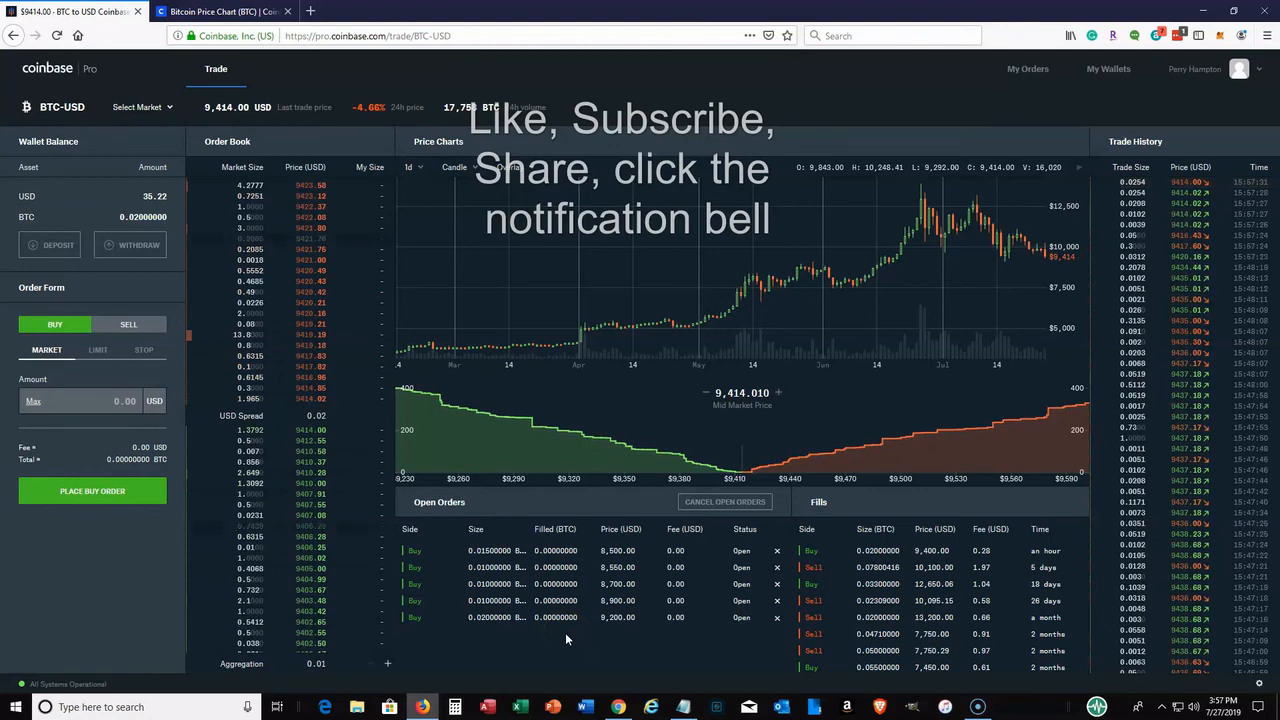
pyautogui.moveTo(608, 638)
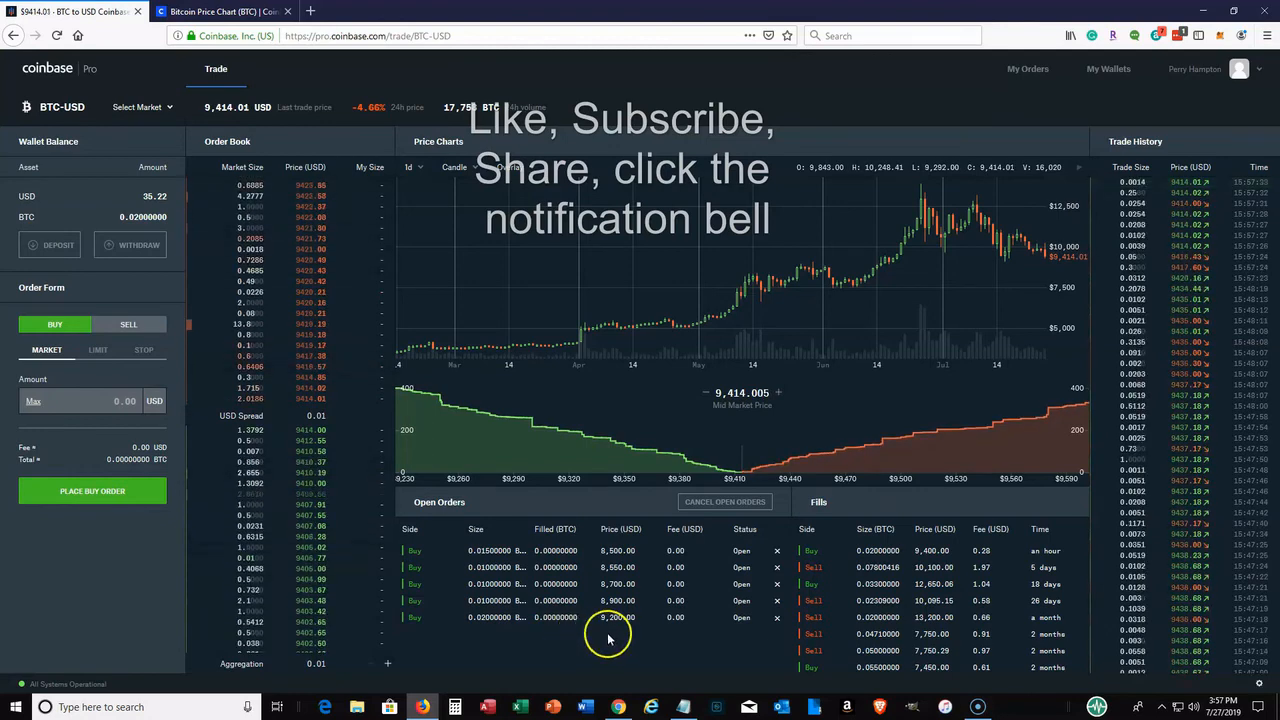